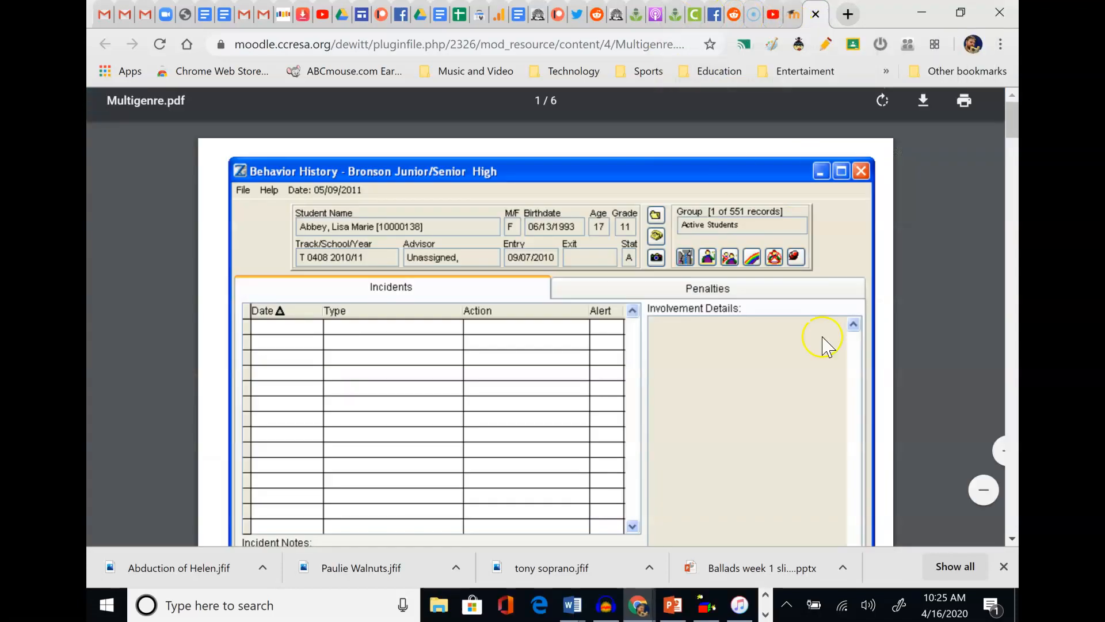
mouse_move(811, 324)
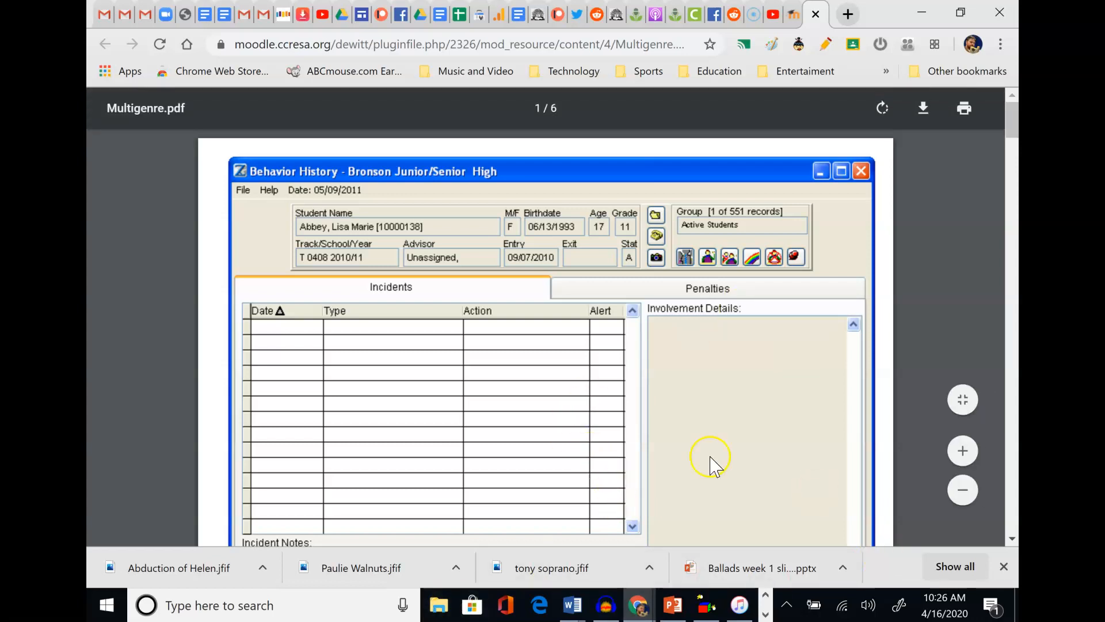
mouse_move(1004, 265)
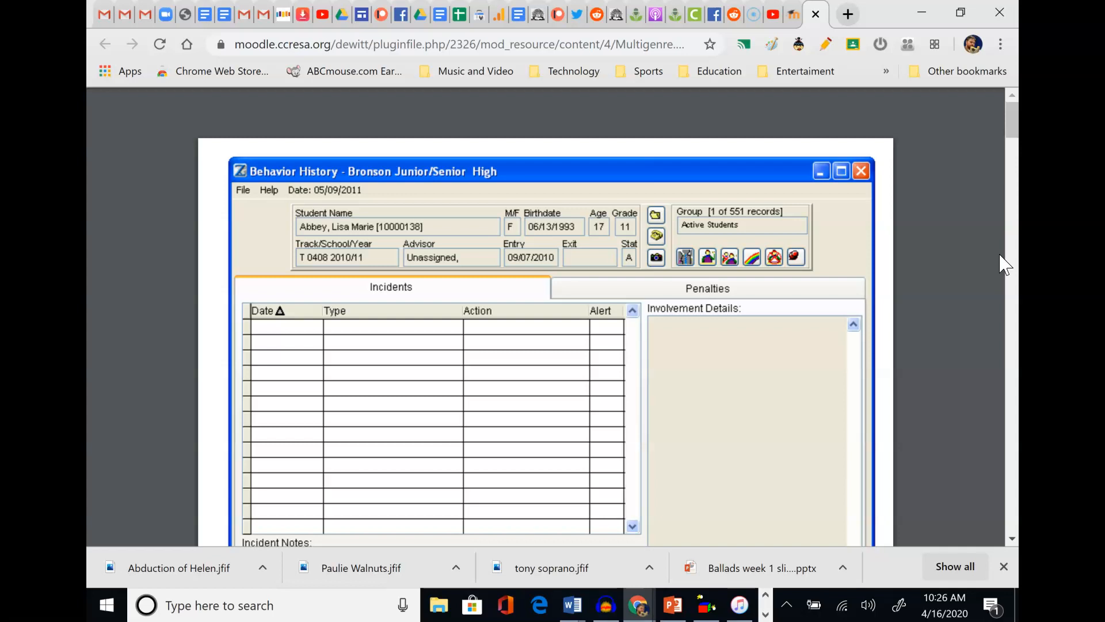
mouse_move(906, 137)
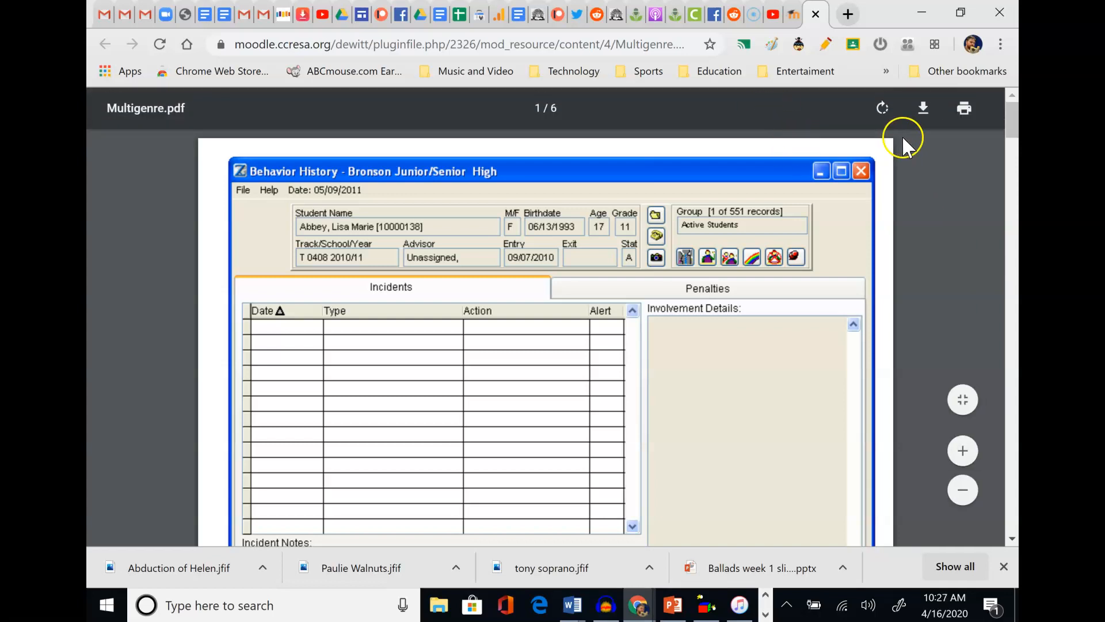
mouse_move(955, 14)
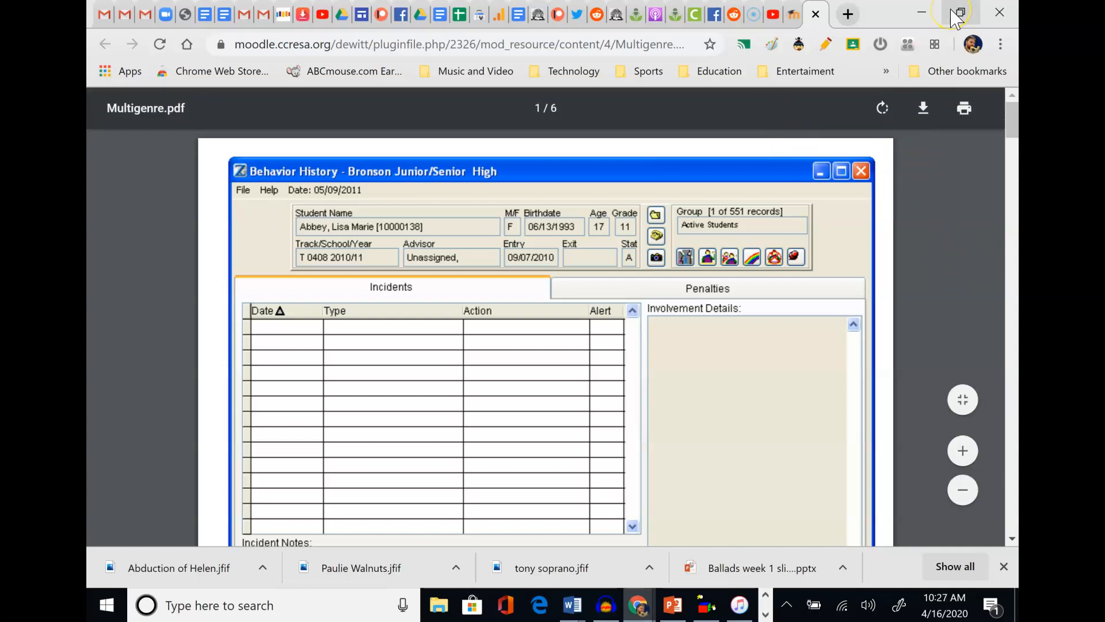
mouse_move(959, 13)
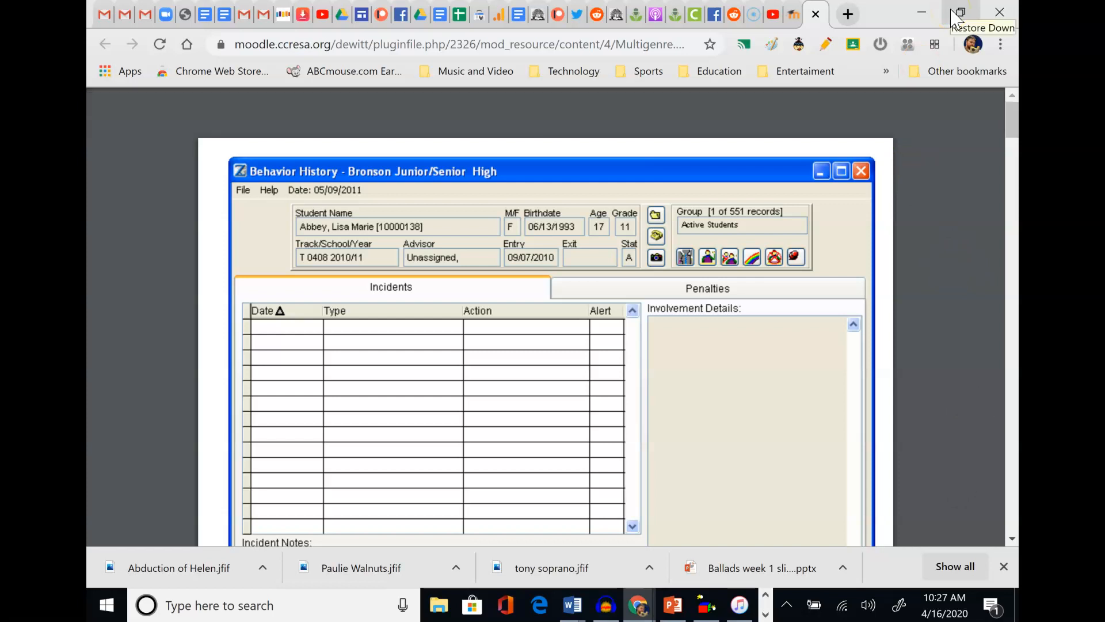
mouse_move(959, 15)
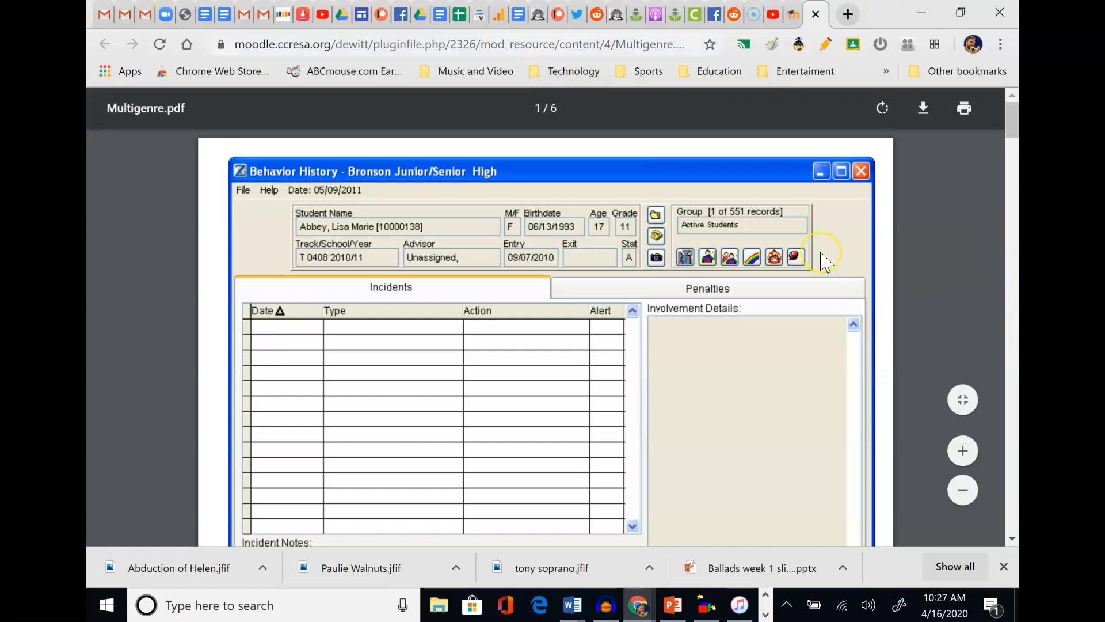
mouse_move(825, 261)
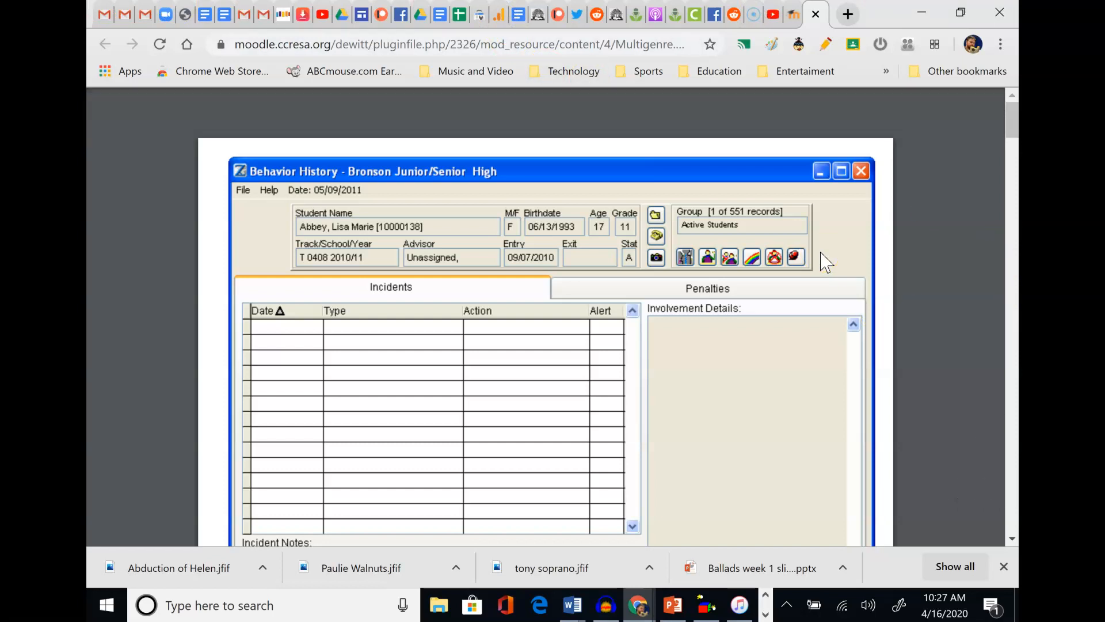
mouse_move(727, 129)
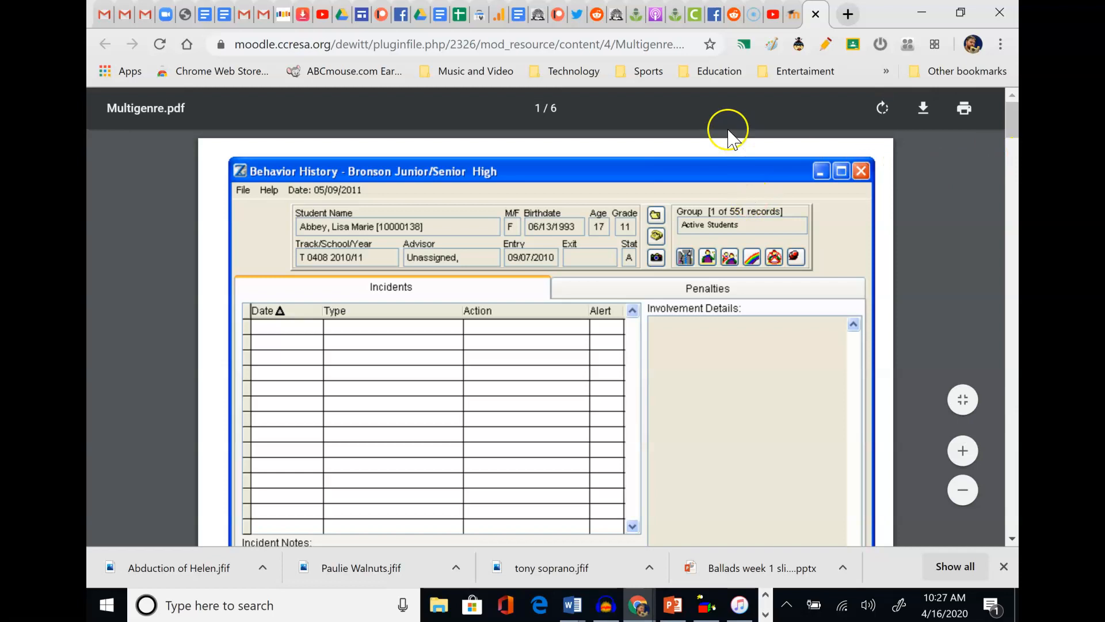
Scroll page 1 down to the full Insubordinate Behavior account of Holden storming off campus
scroll(down, 3)
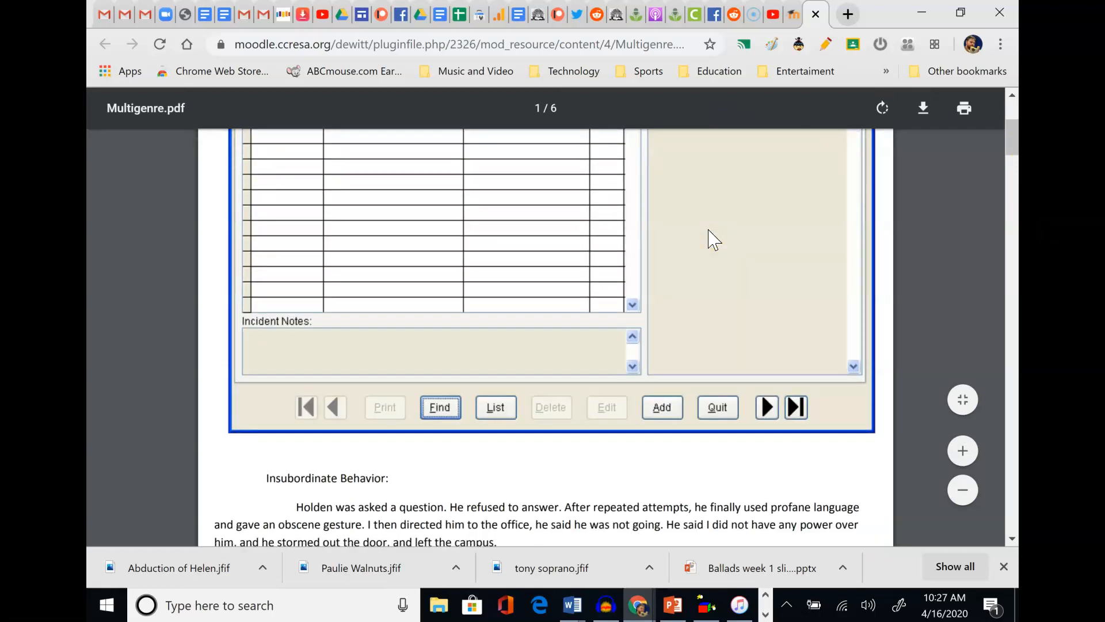
scroll(down, 3)
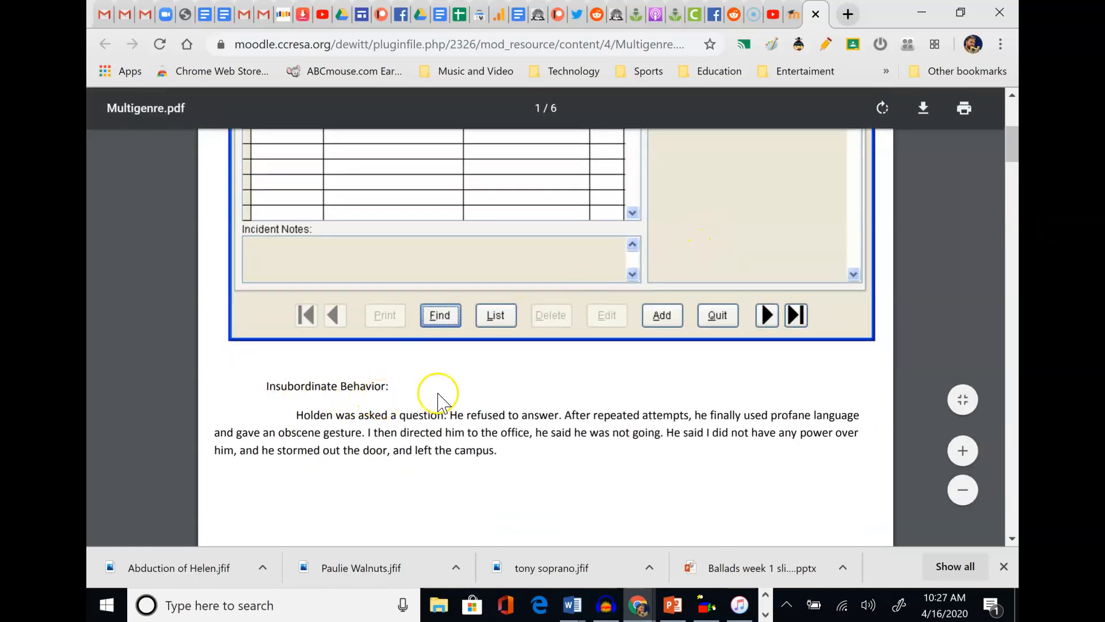
mouse_move(462, 482)
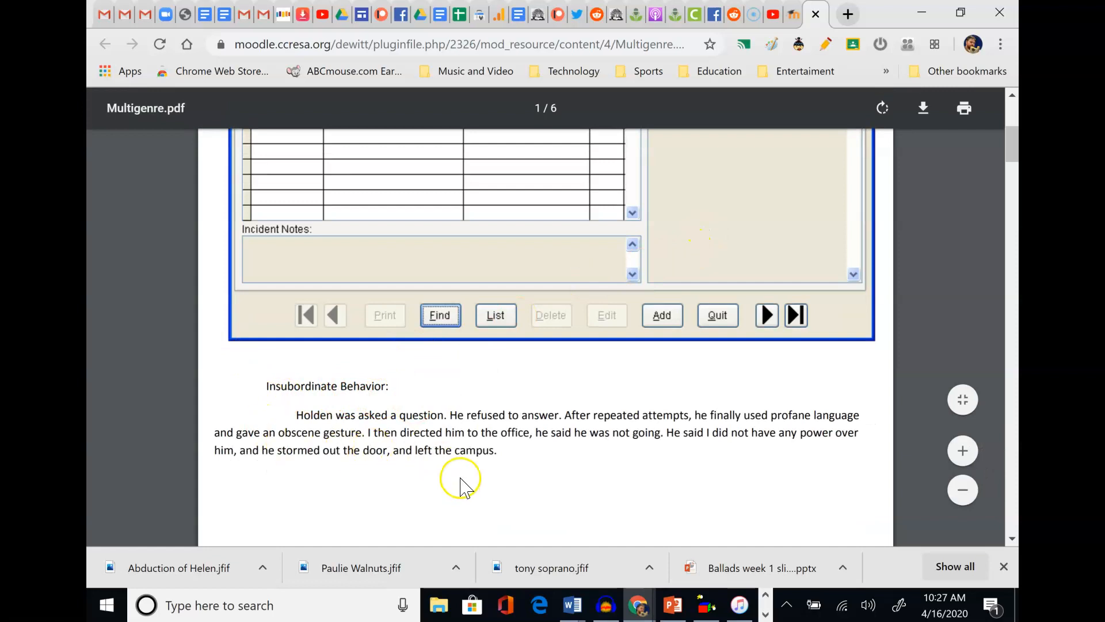
mouse_move(656, 286)
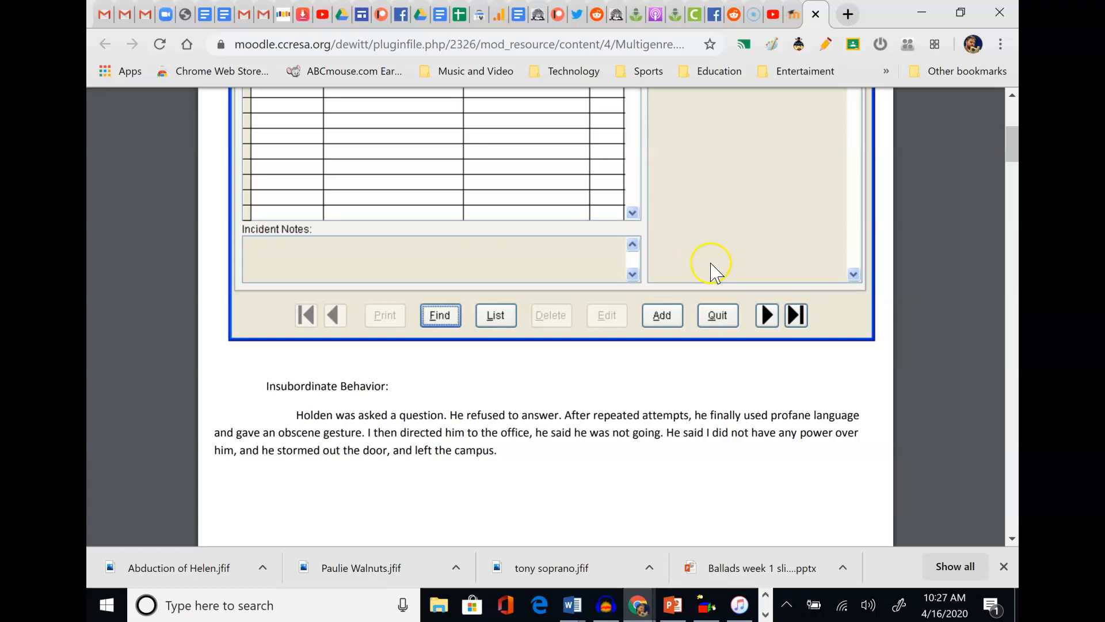
mouse_move(316, 286)
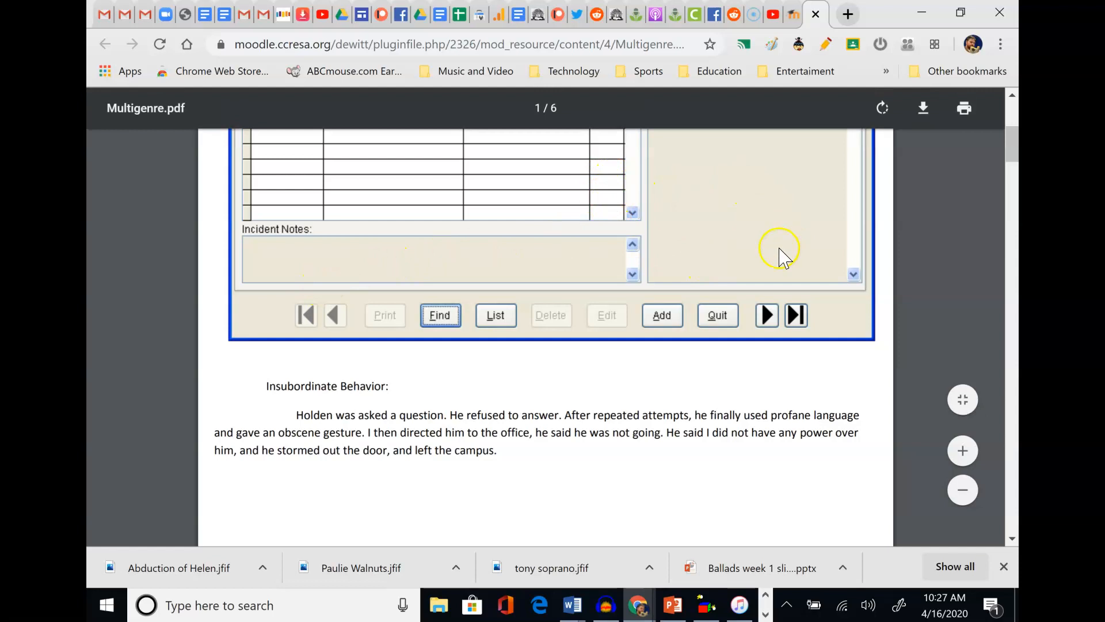
mouse_move(381, 450)
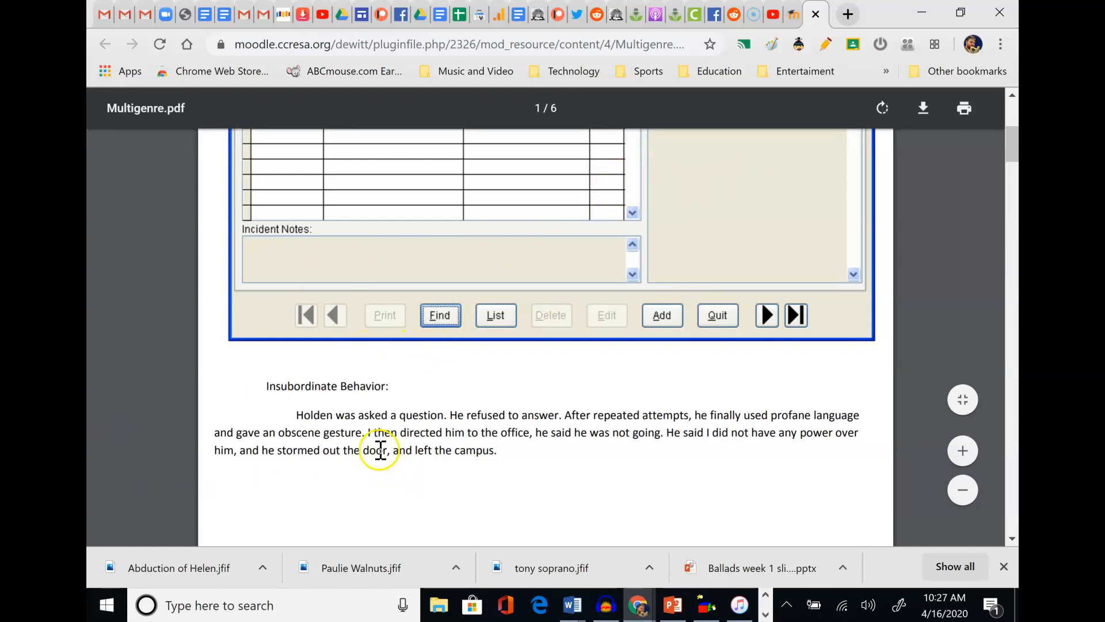
mouse_move(991, 472)
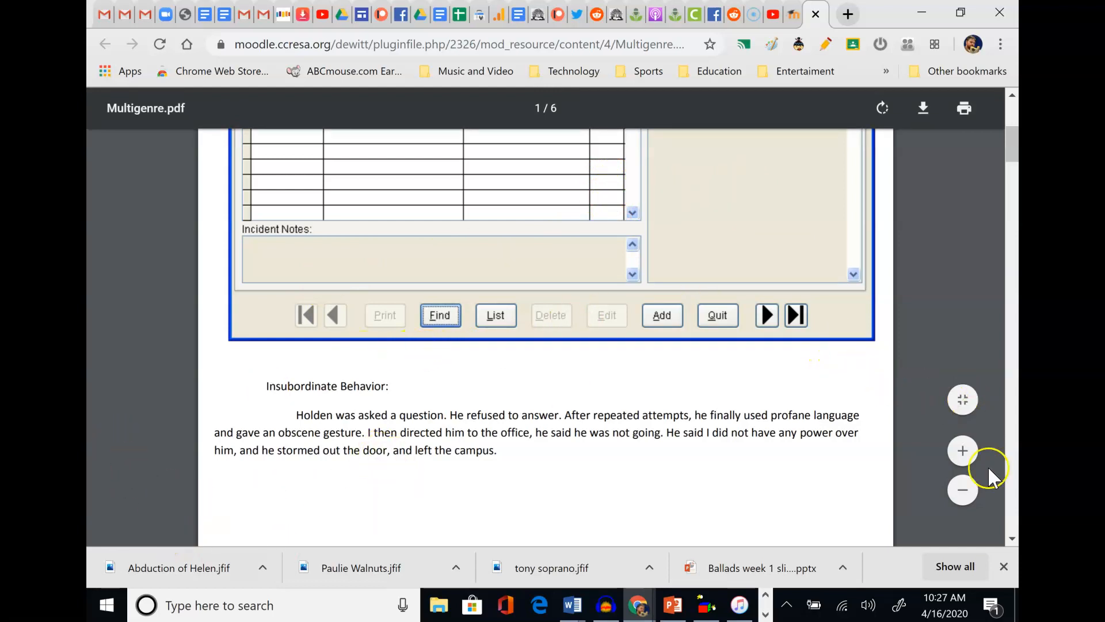
scroll(down, 3)
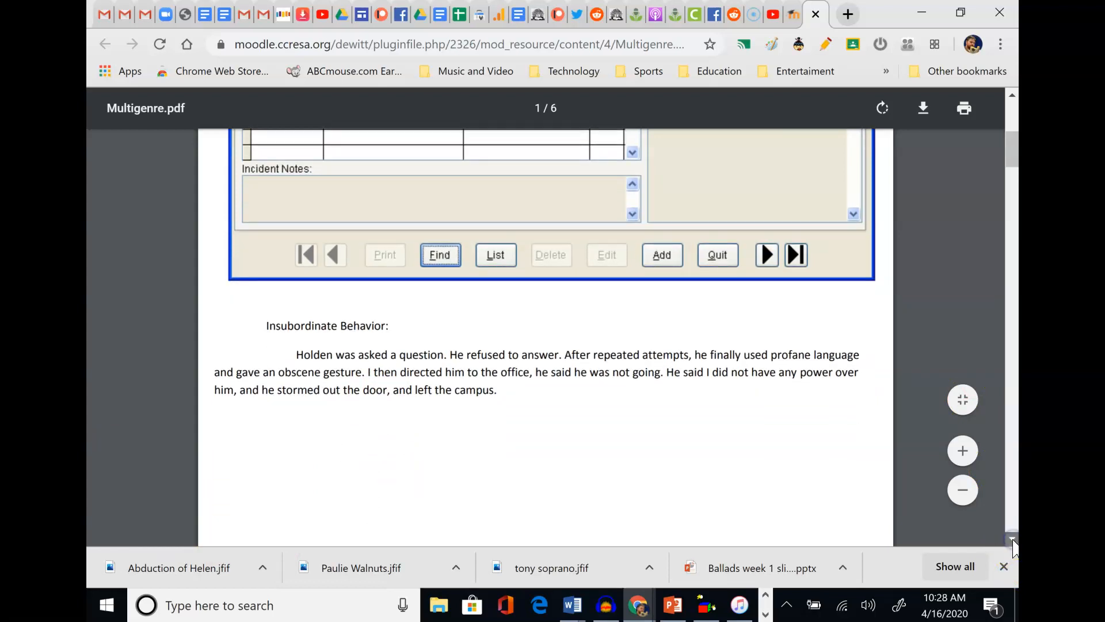
Scroll on to page 2 of 6, past Holden's Dear Mom camp letter
scroll(down, 3)
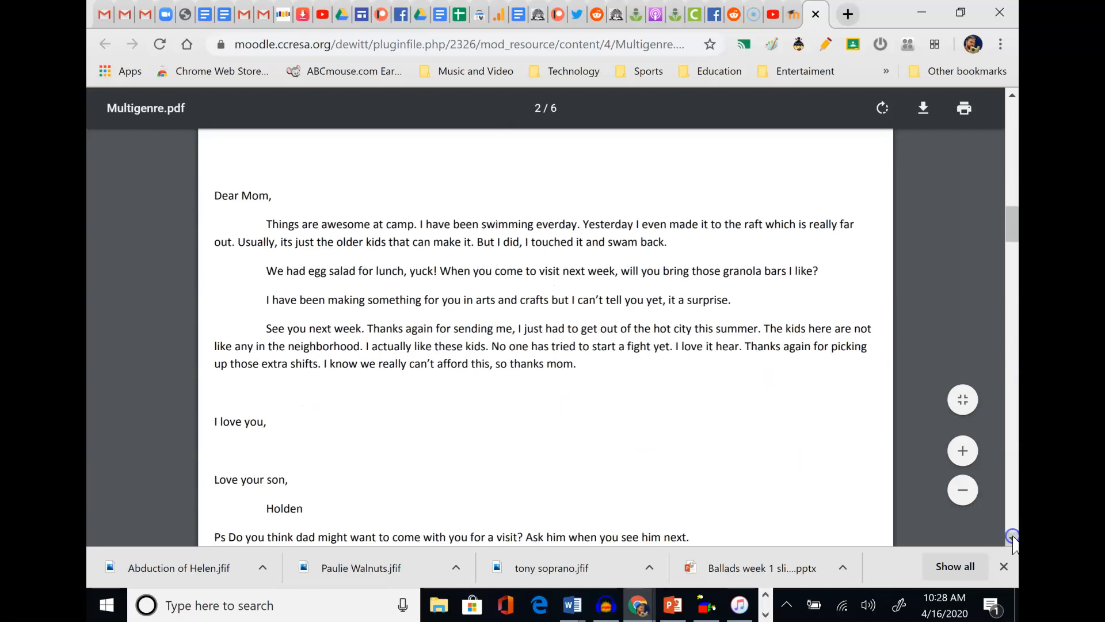
scroll(down, 3)
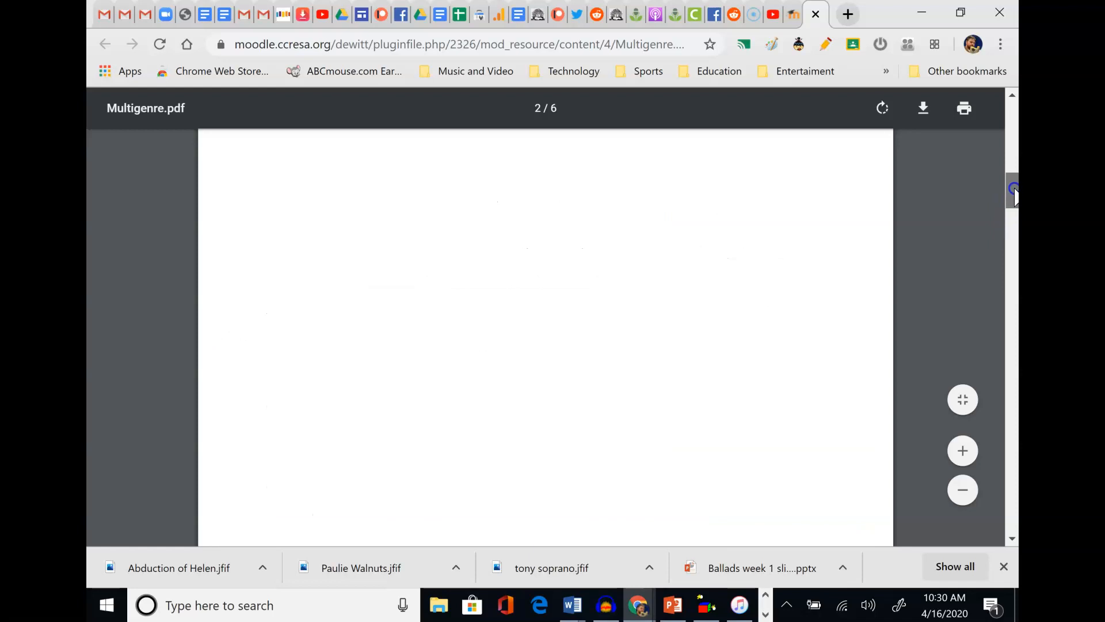
Scroll down to page 3 of 6, the Pencey Academy report card with Holden's grades
scroll(down, 3)
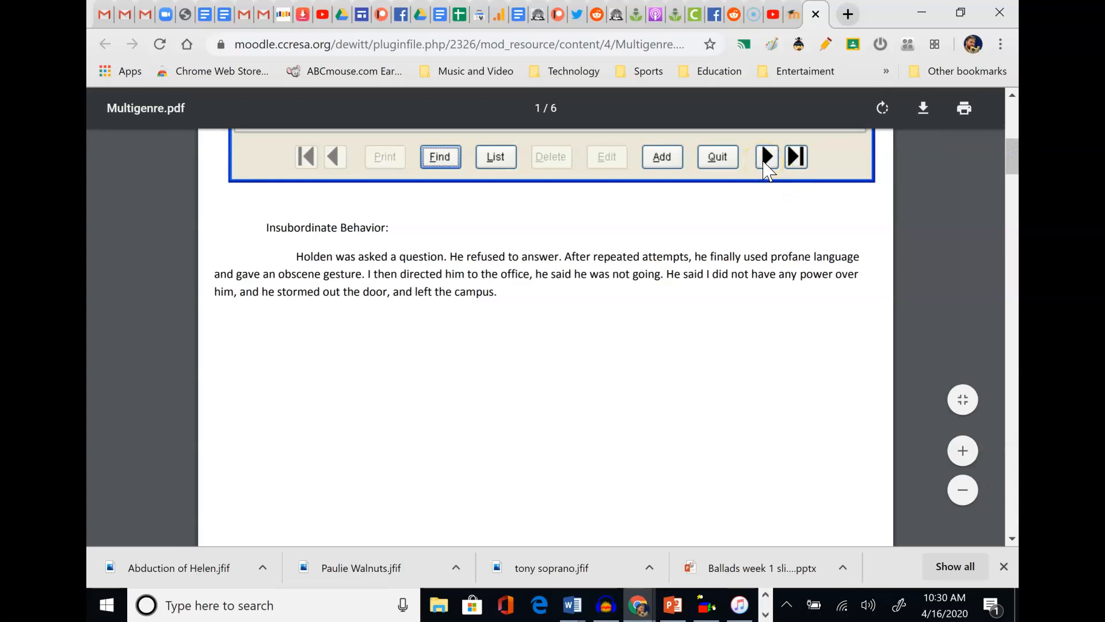
mouse_move(1009, 156)
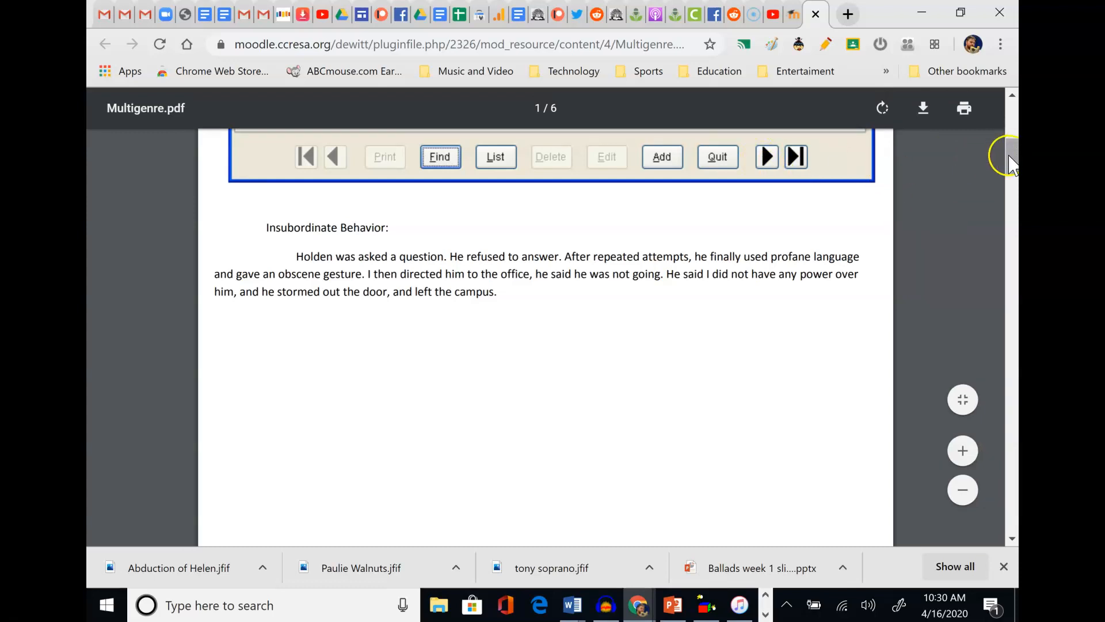
scroll(down, 3)
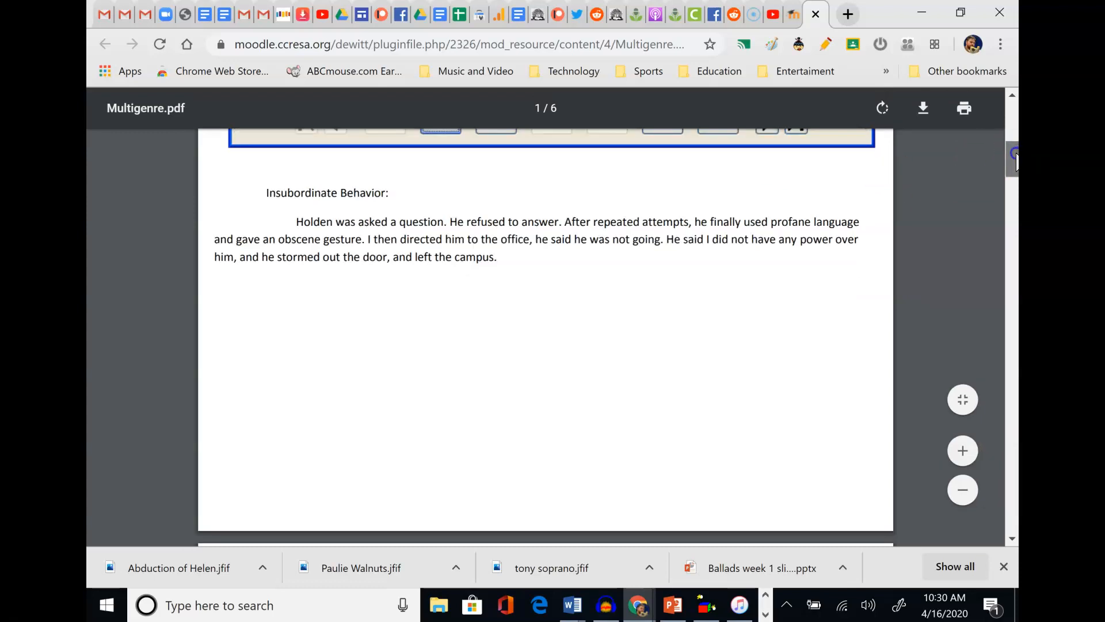
scroll(down, 3)
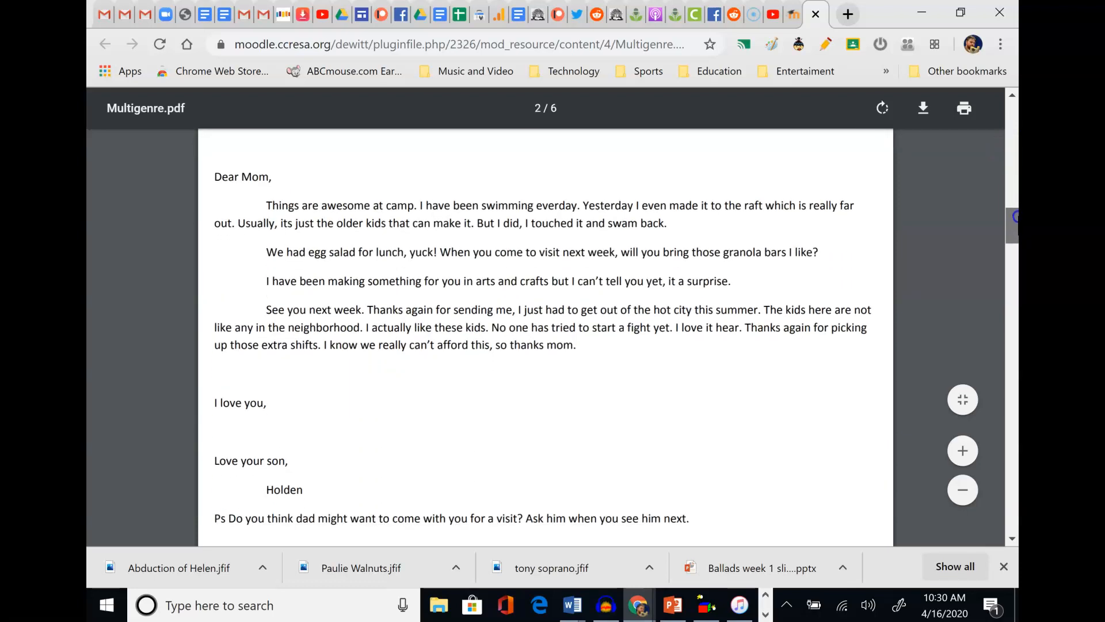
scroll(up, 3)
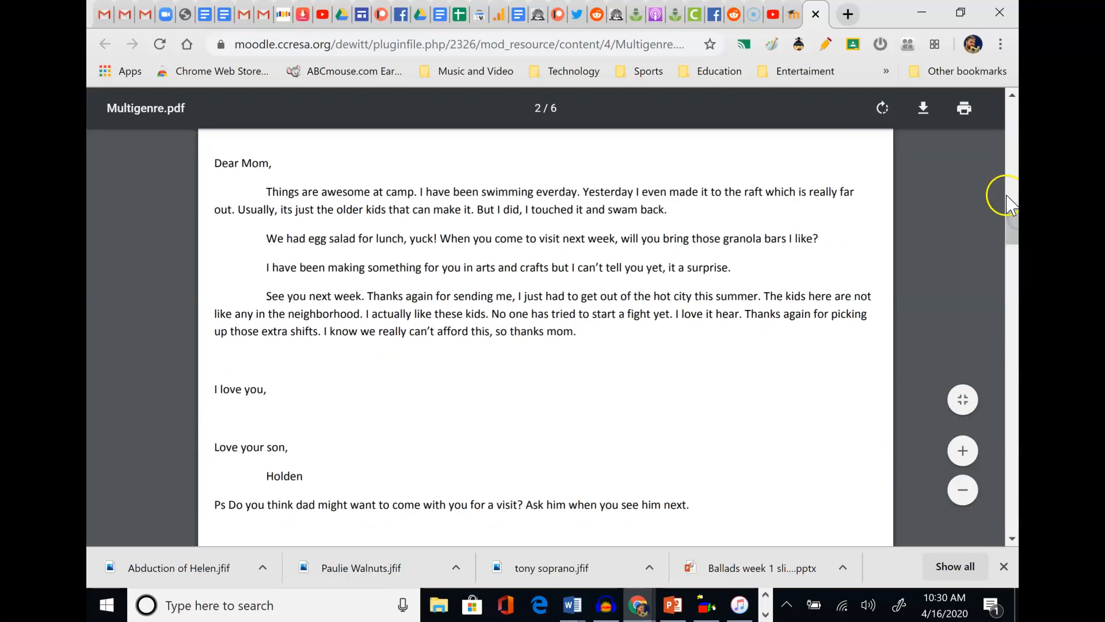
scroll(down, 3)
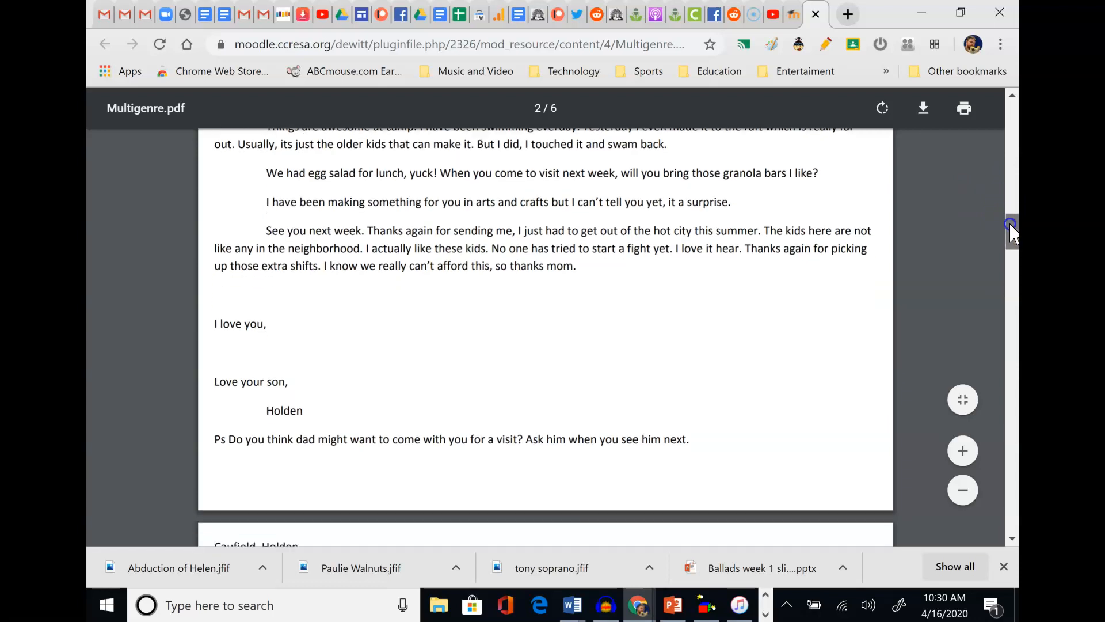
scroll(down, 3)
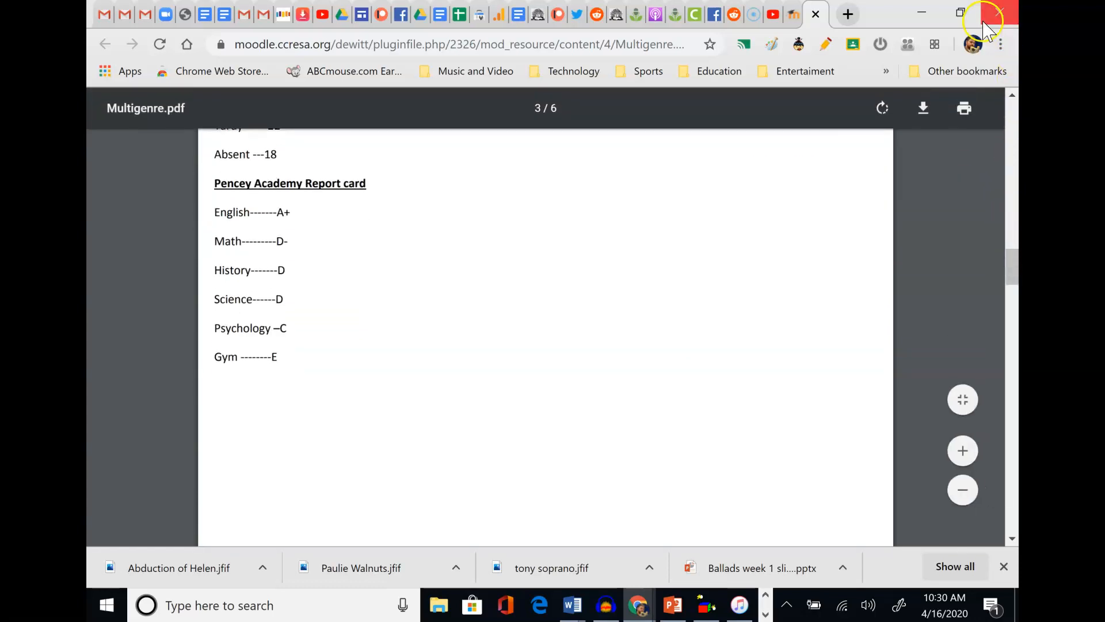
Scroll back up toward page 1's incident report
scroll(up, 3)
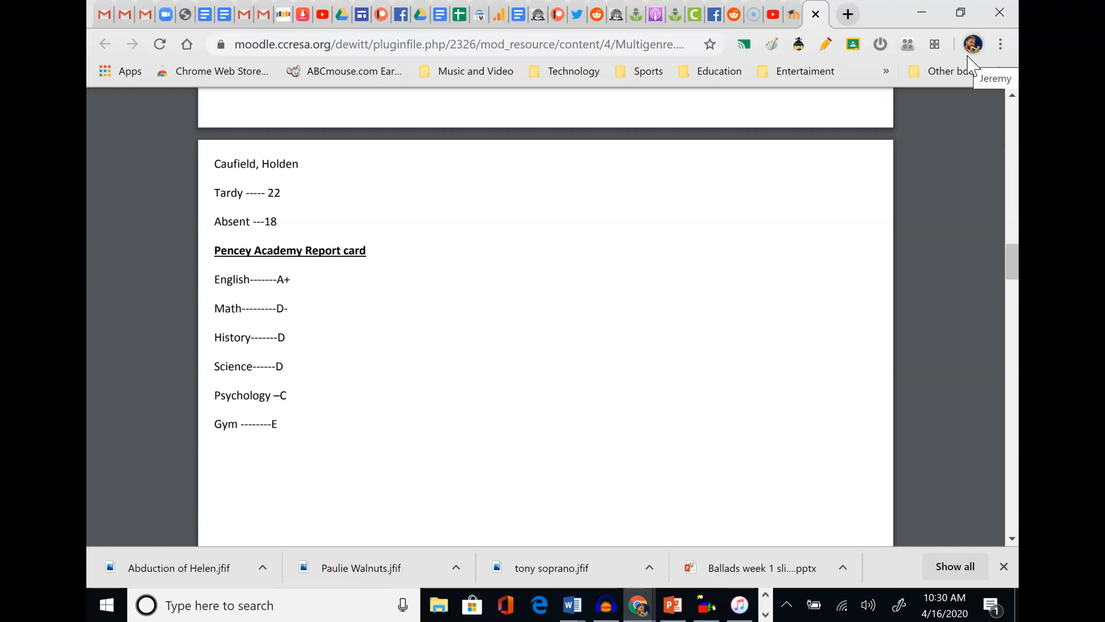
mouse_move(973, 71)
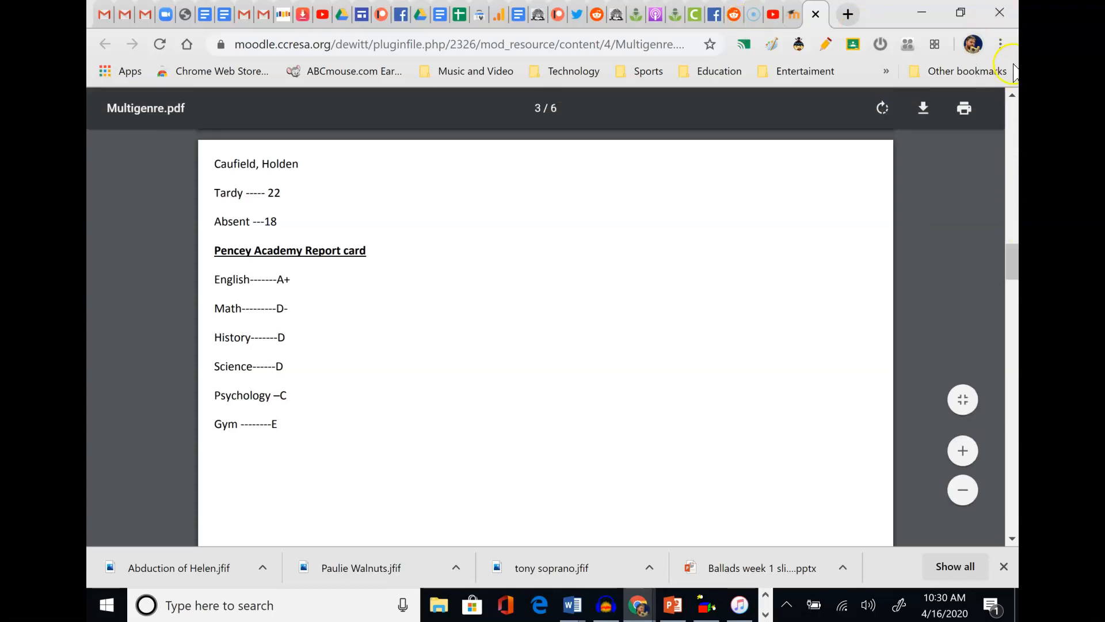
scroll(up, 3)
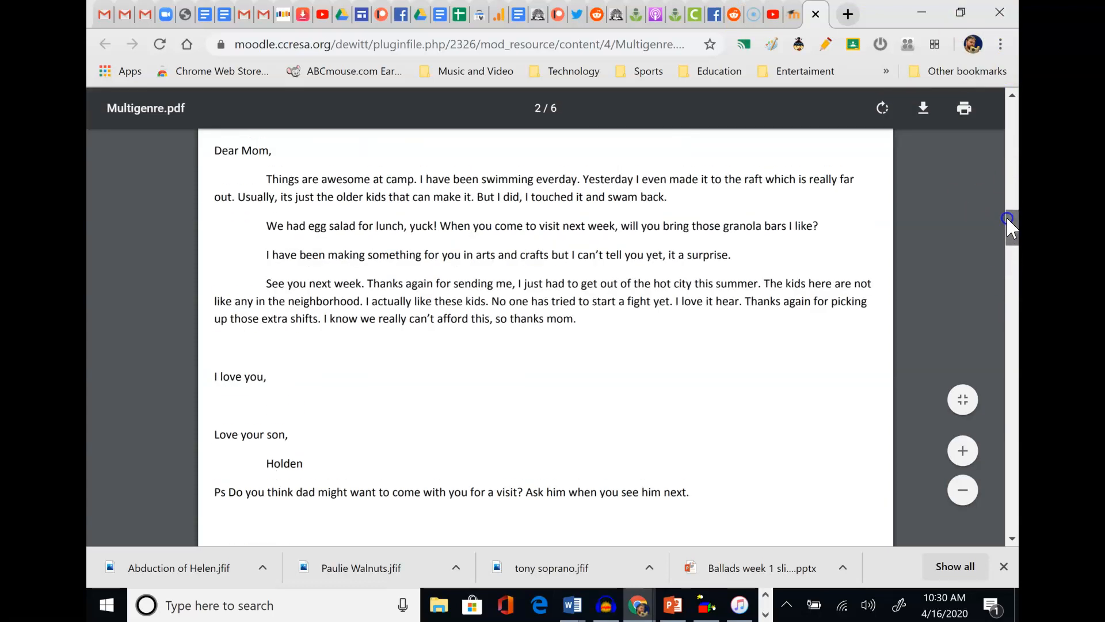
scroll(down, 3)
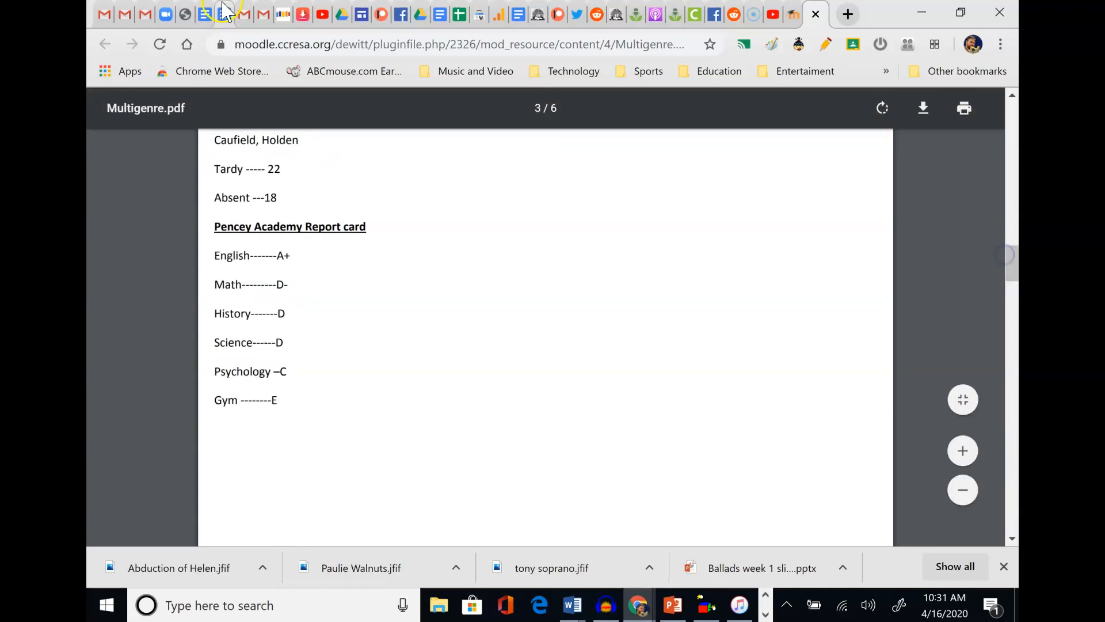
mouse_move(381, 14)
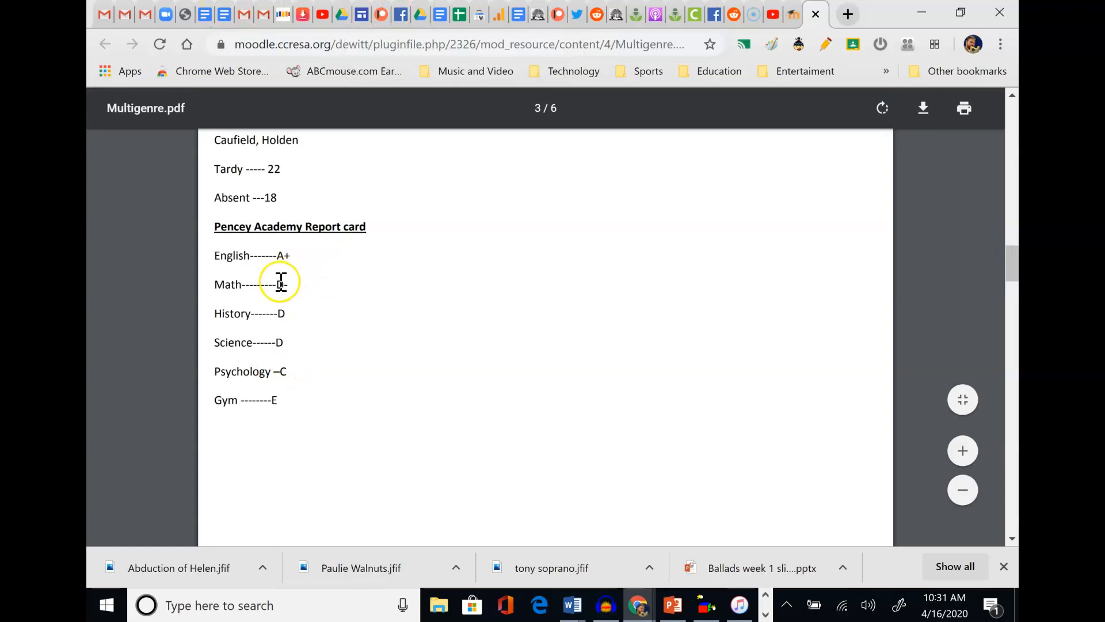
mouse_move(289, 363)
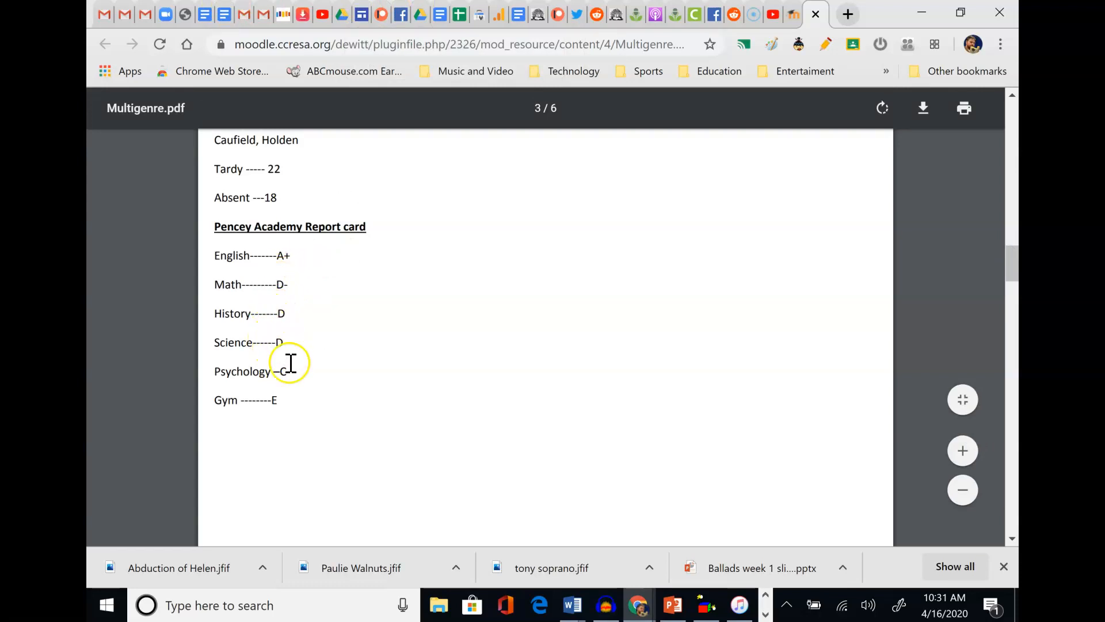
mouse_move(301, 469)
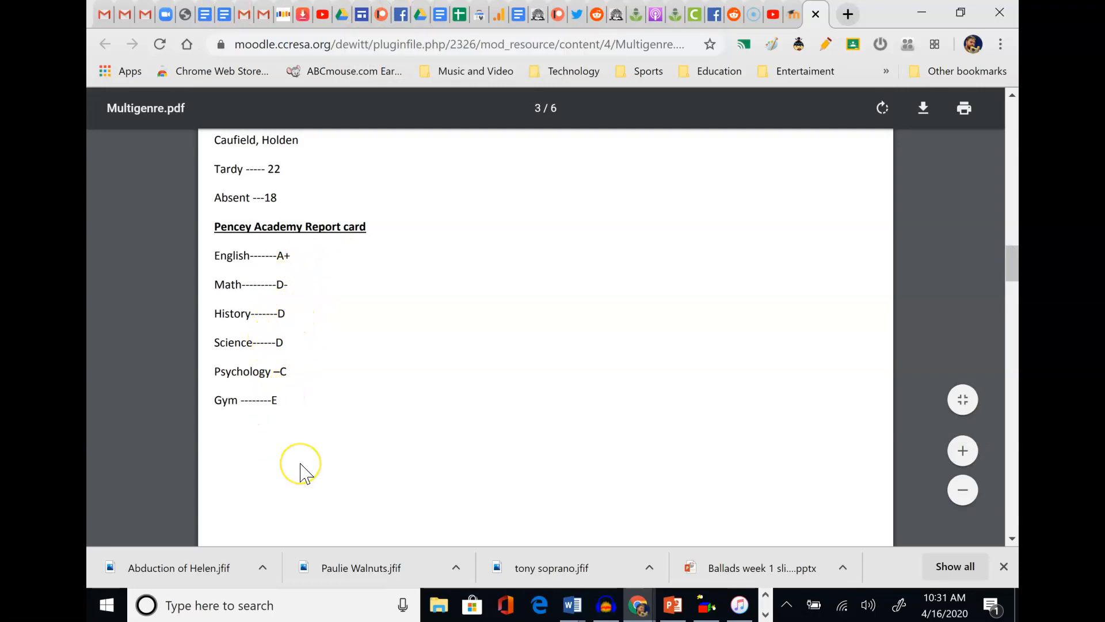
mouse_move(229, 605)
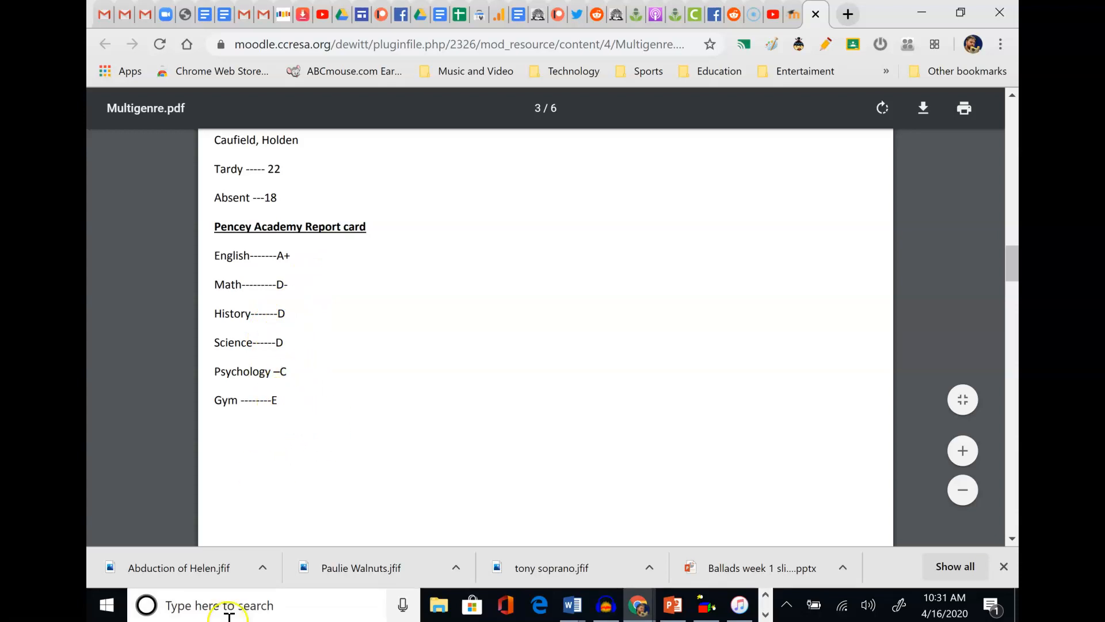
mouse_move(321, 265)
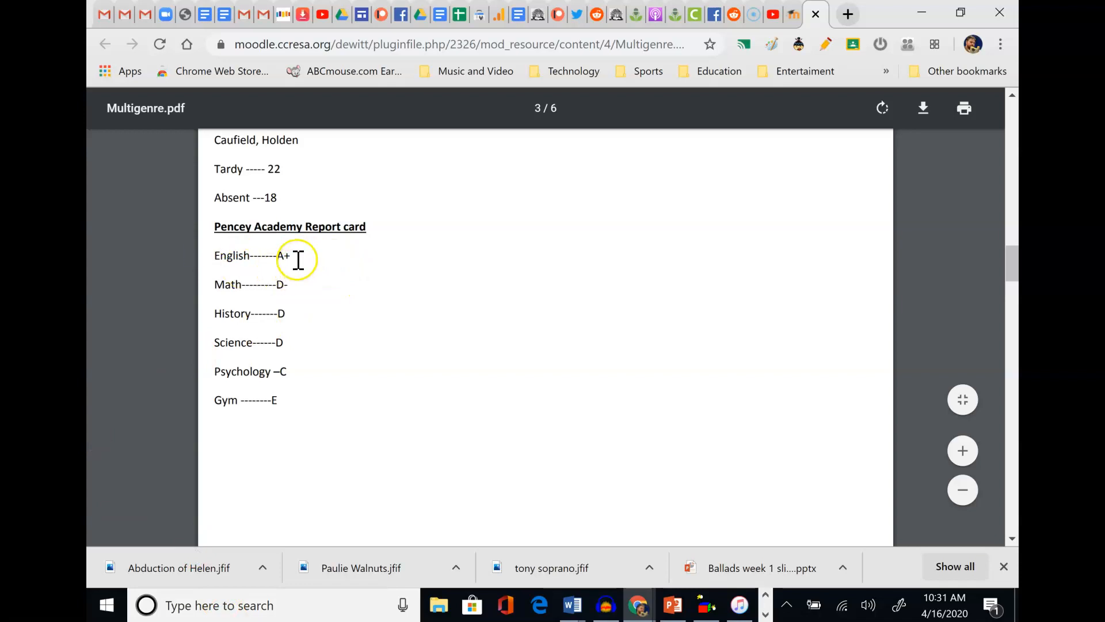
double_click(232, 256)
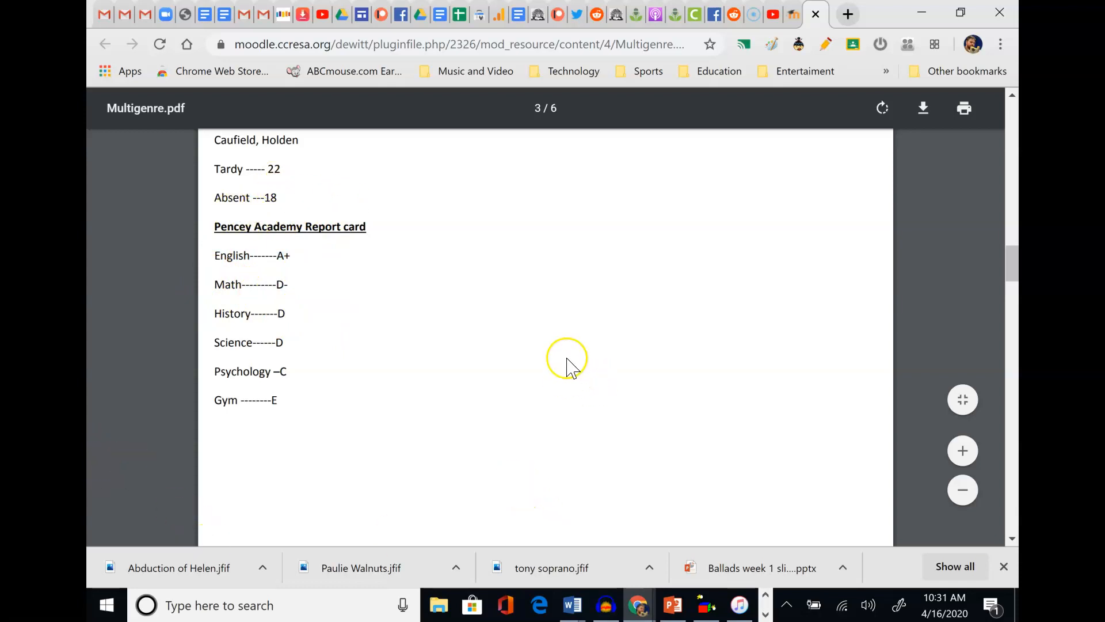
Settle on page 2 of 6 with Holden's camp letter to his mom fully in view
scroll(down, 3)
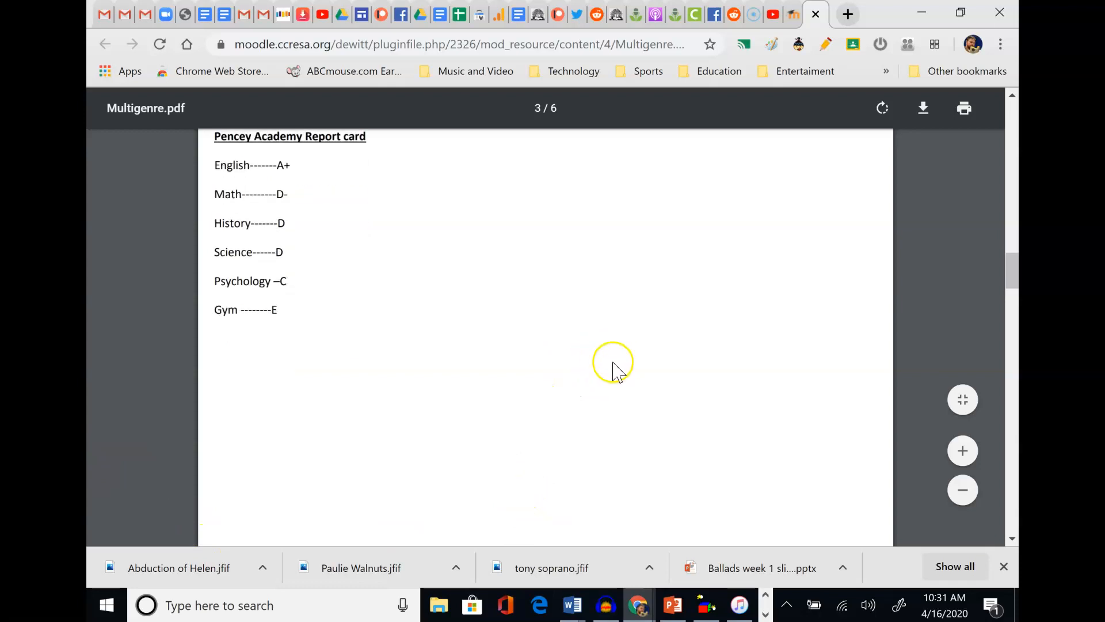
scroll(up, 3)
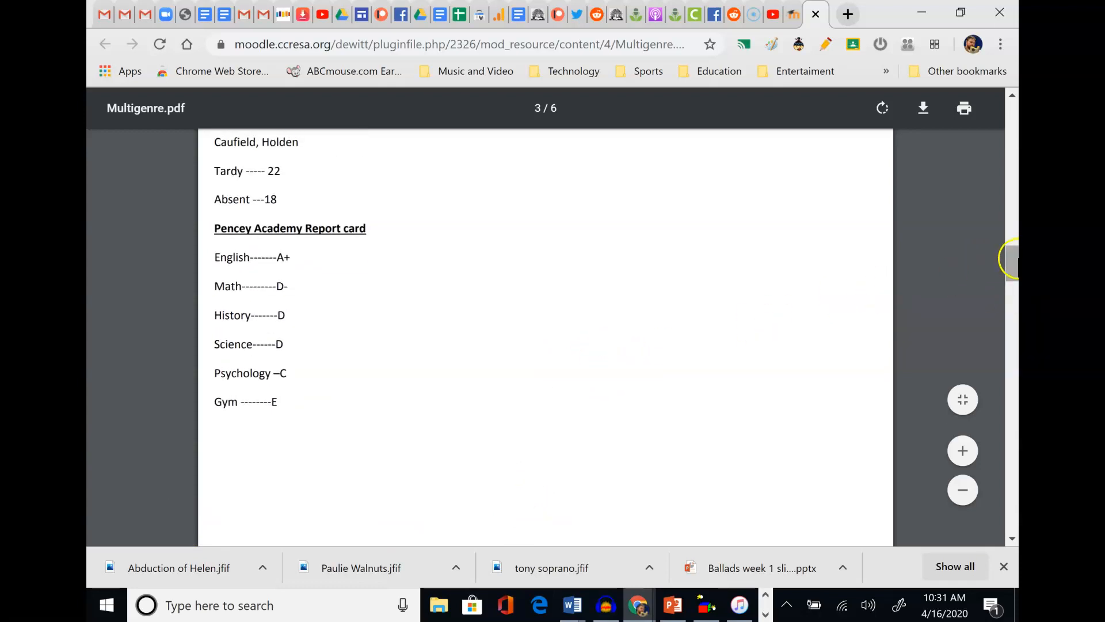
scroll(up, 3)
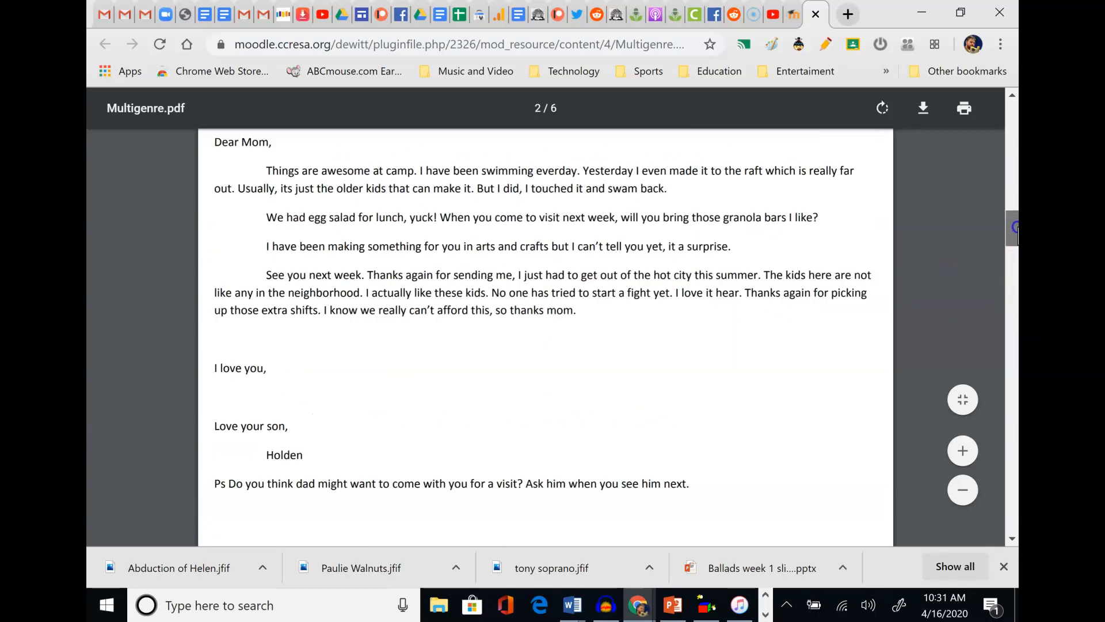
scroll(down, 3)
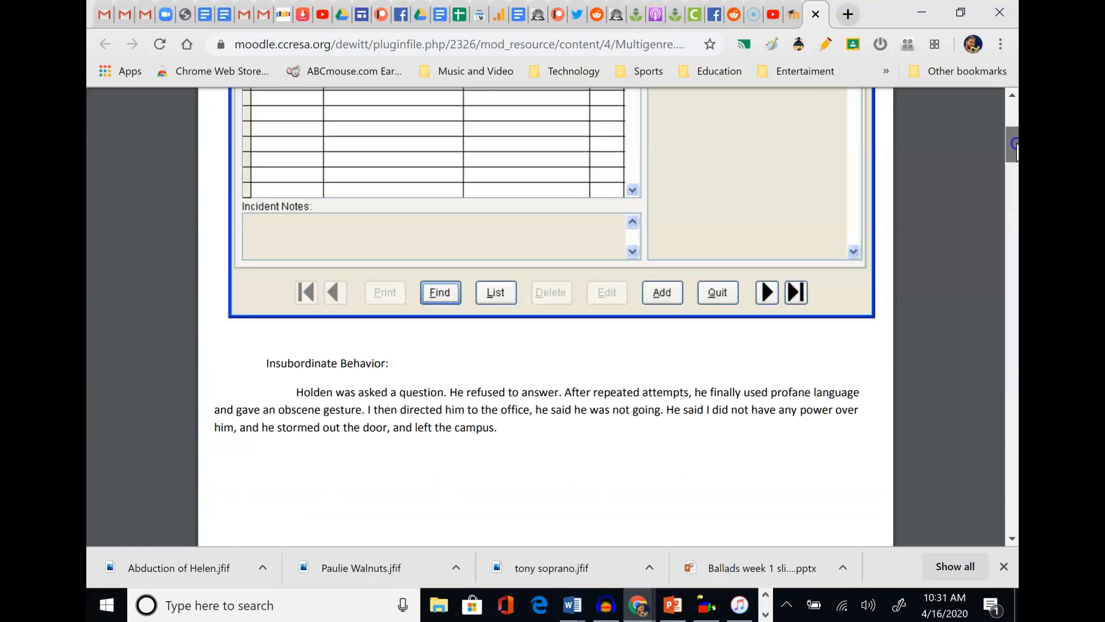
scroll(down, 3)
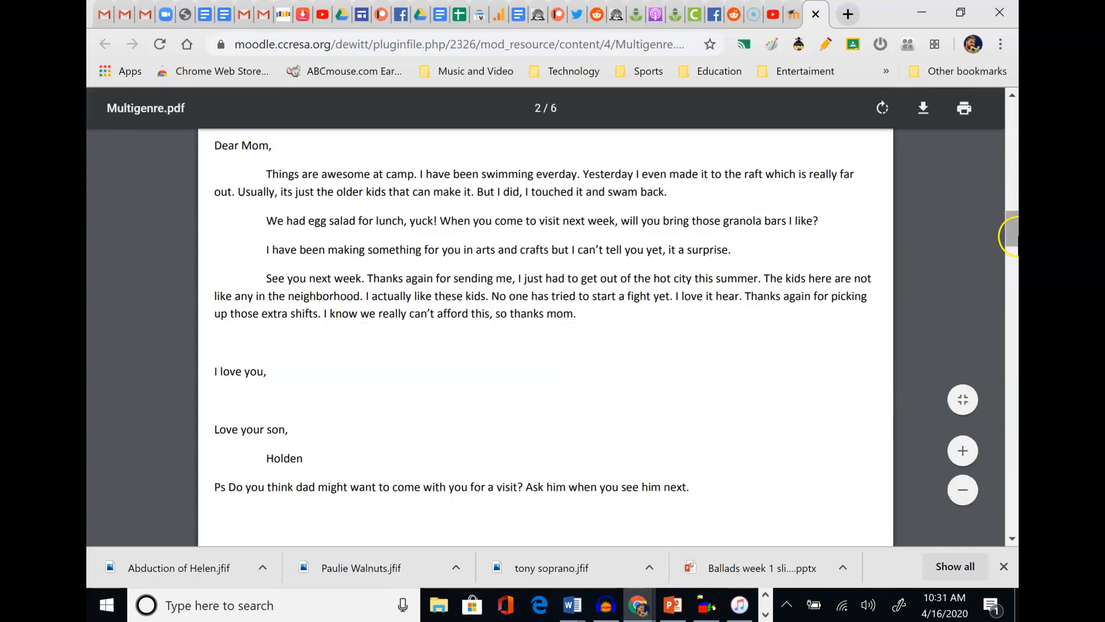
Scroll down from the camp letter, re-reading its end along the way
scroll(down, 3)
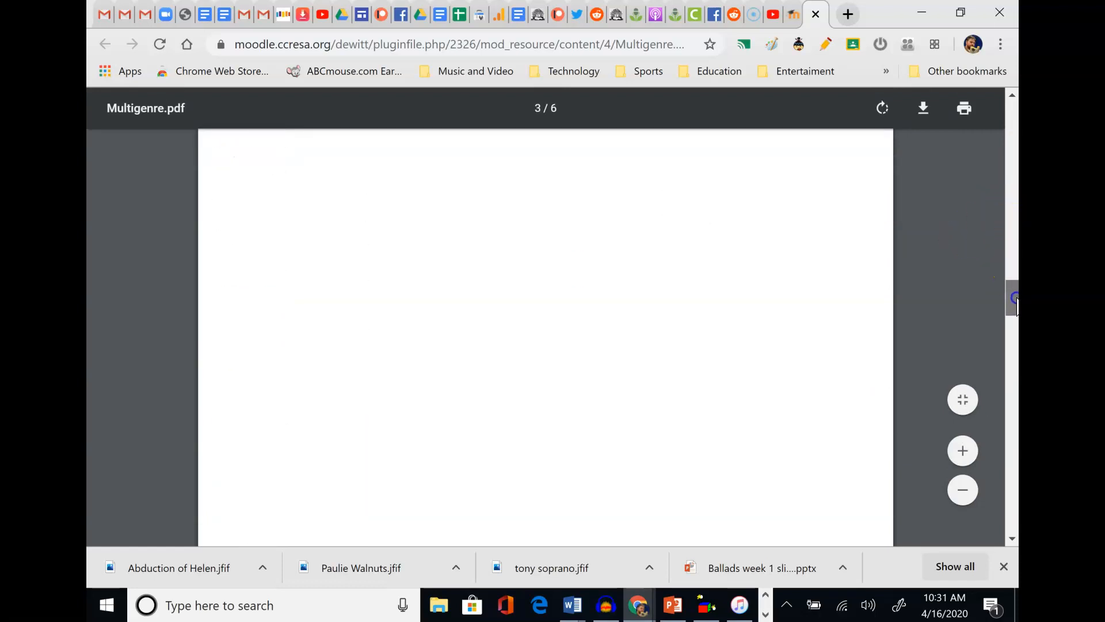
scroll(down, 3)
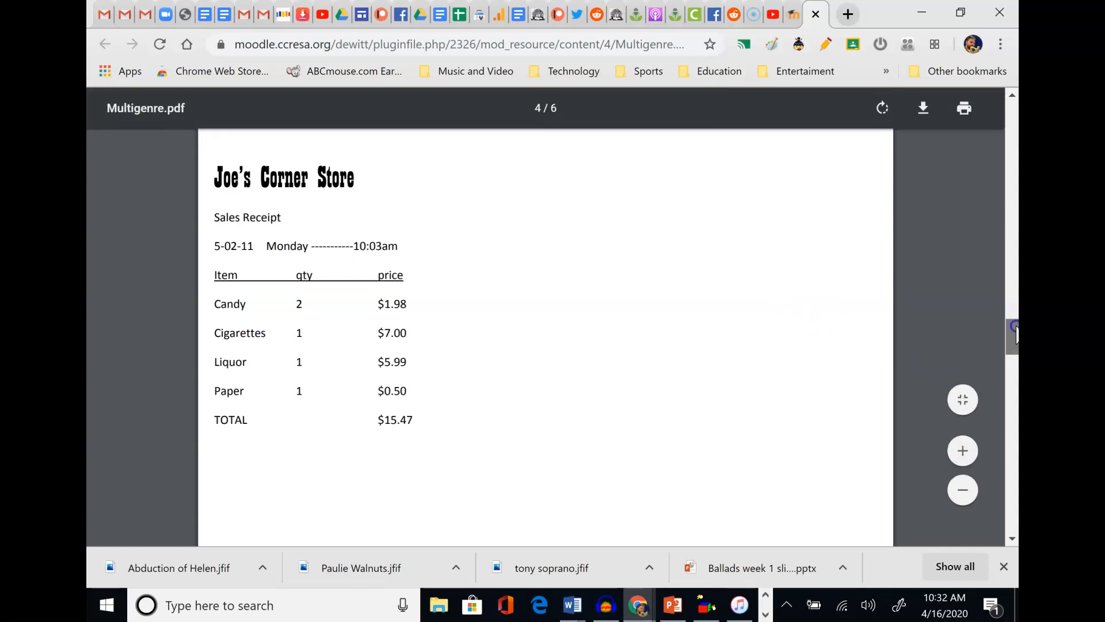
scroll(up, 3)
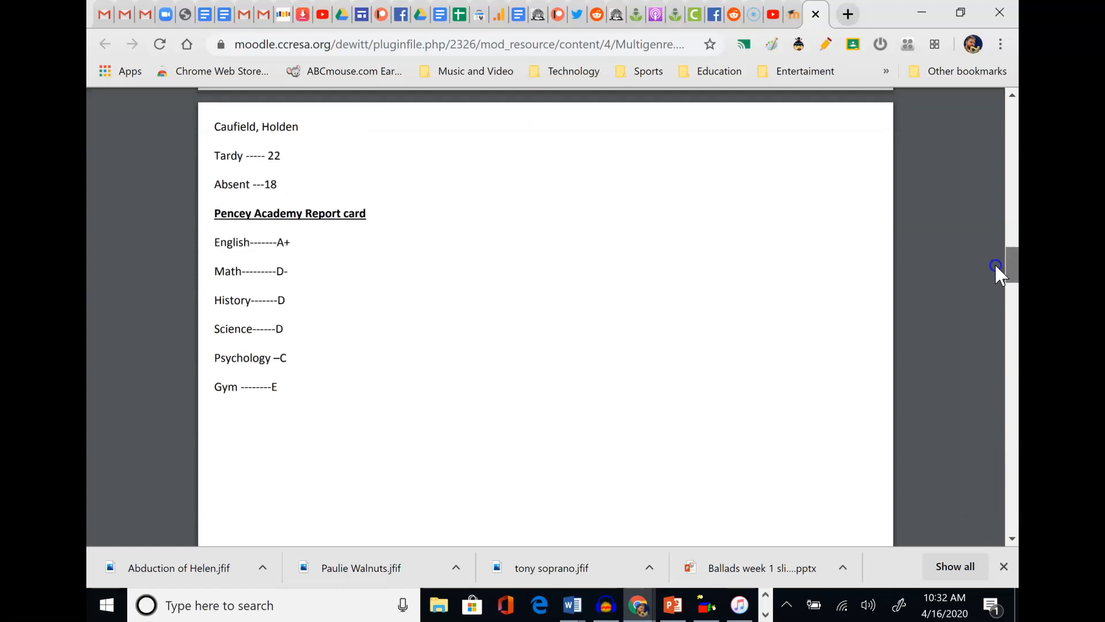
scroll(down, 3)
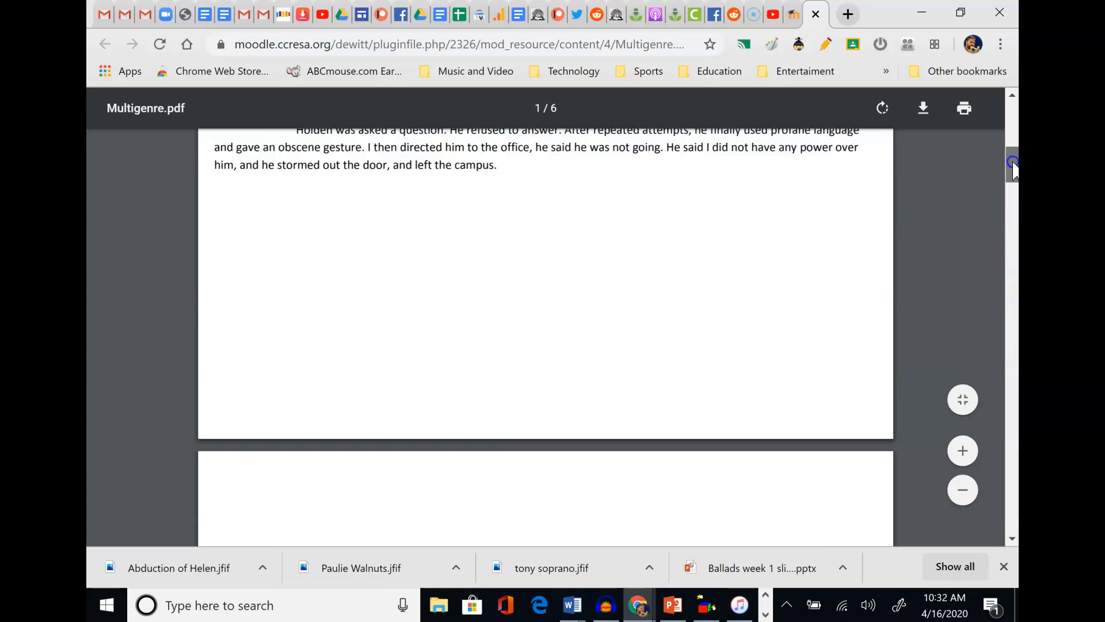
scroll(up, 3)
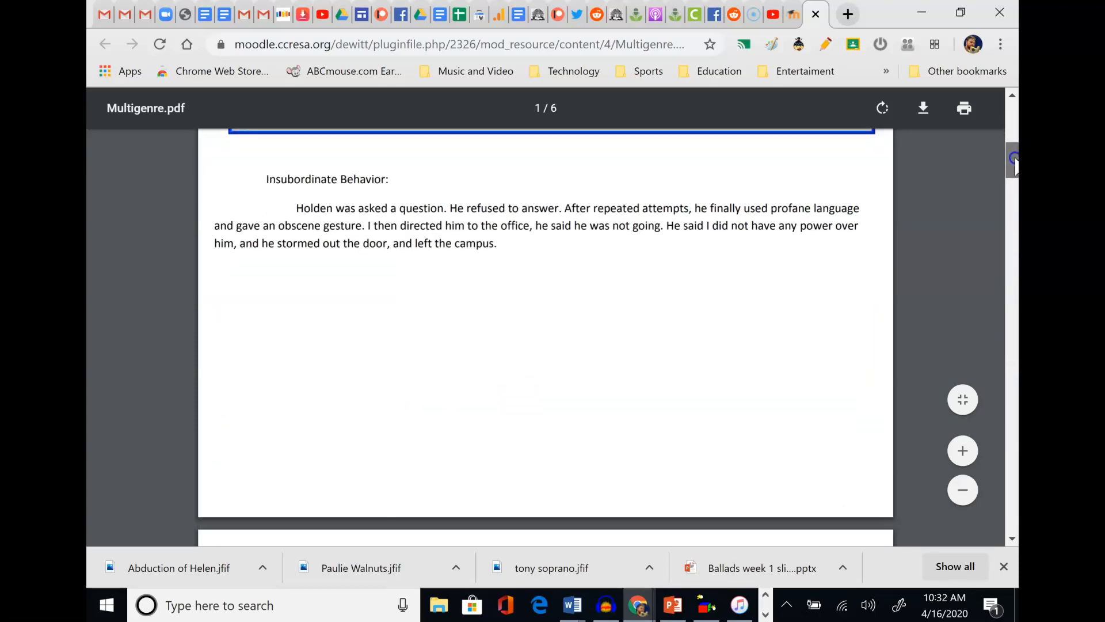
Reach page 4 of 6, the Joe's Corner Store receipt totaling $15.47
scroll(down, 3)
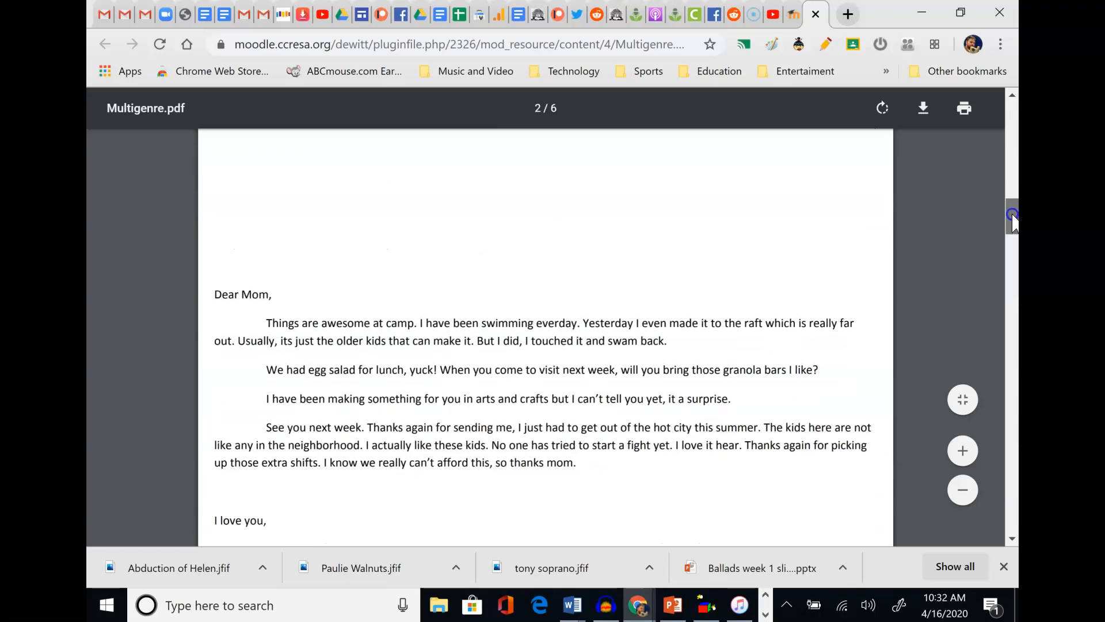
scroll(down, 3)
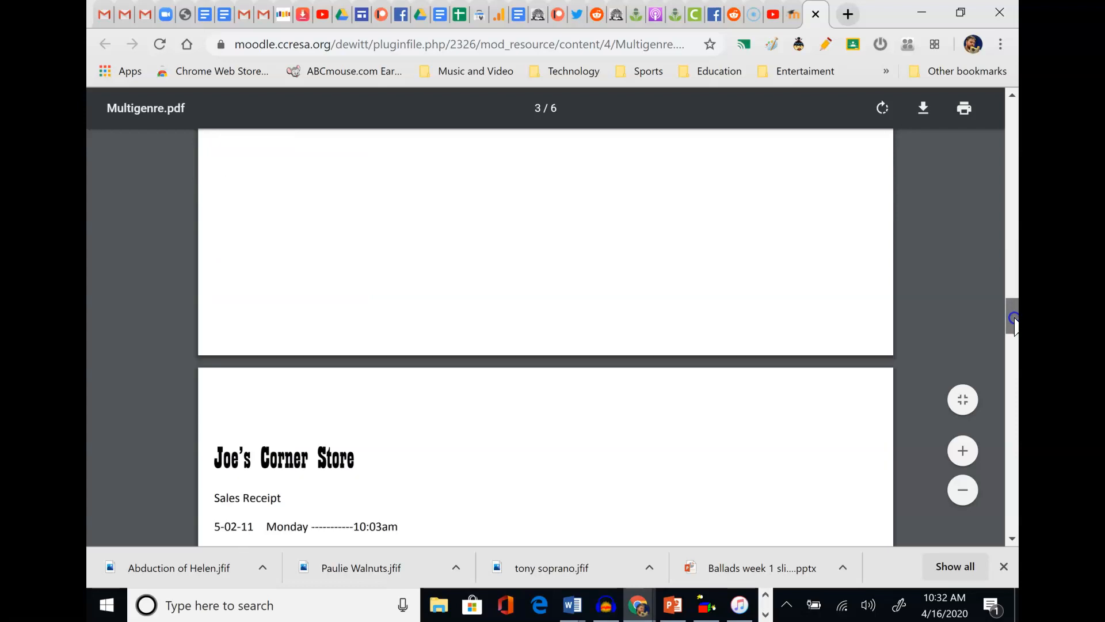
scroll(down, 3)
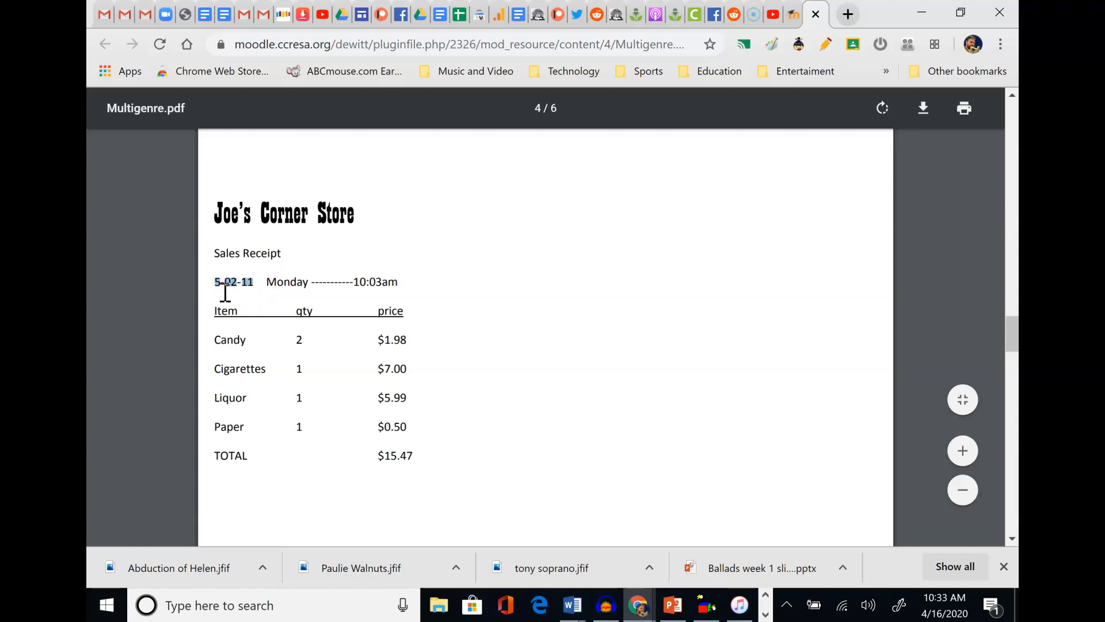
mouse_move(458, 193)
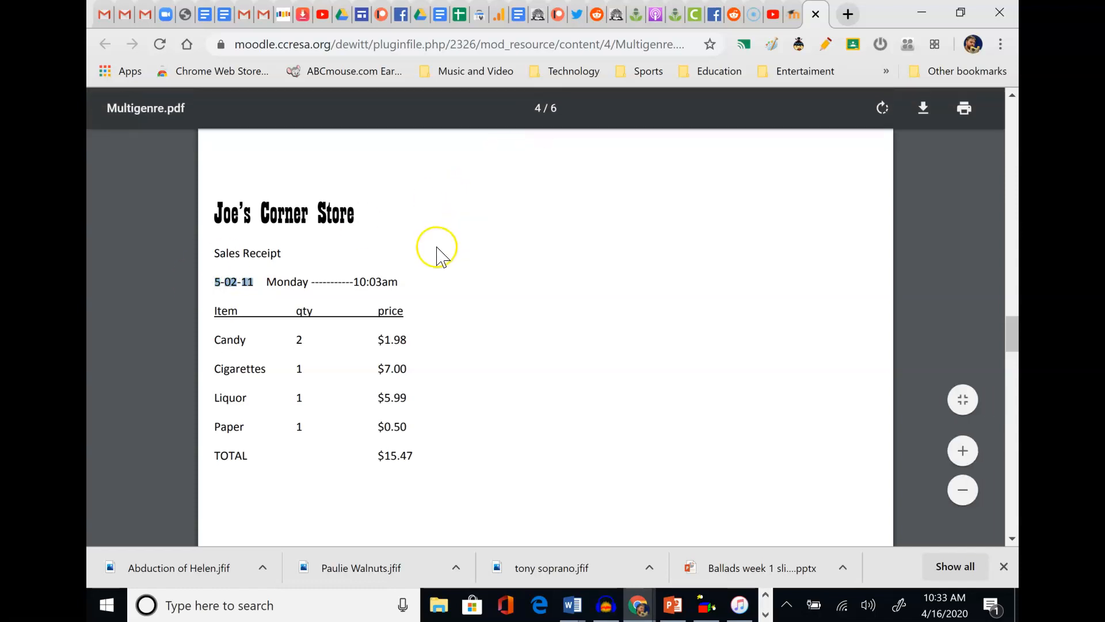
mouse_move(365, 14)
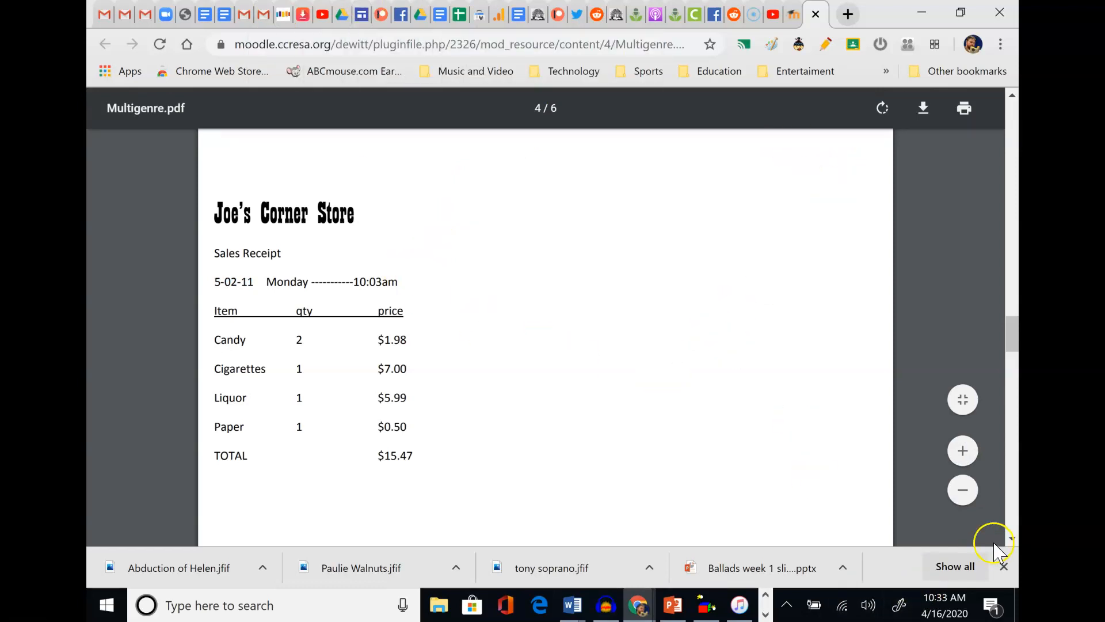
scroll(down, 3)
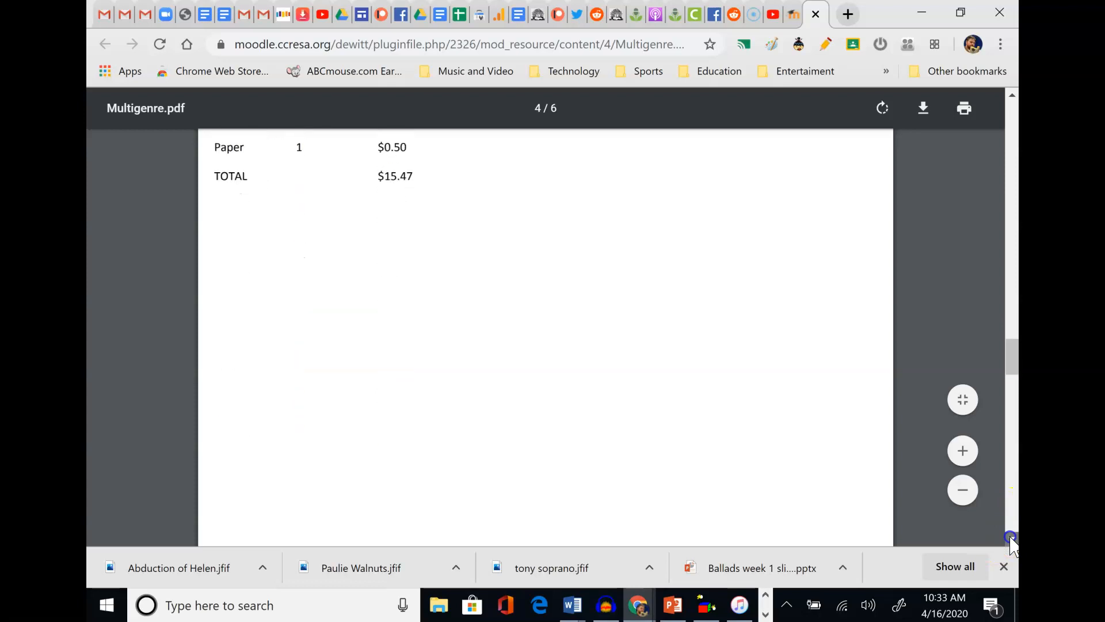
Scroll to page 5 of 6, the 'To my dear Bella' page quoting Wilde's "Panthea"
scroll(down, 3)
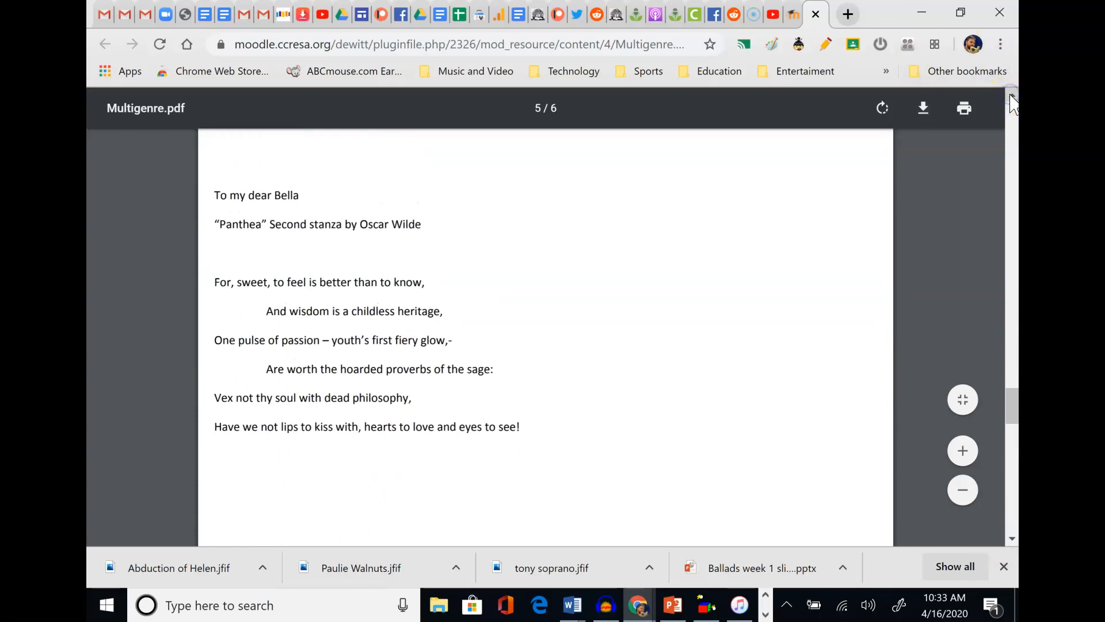
mouse_move(944, 152)
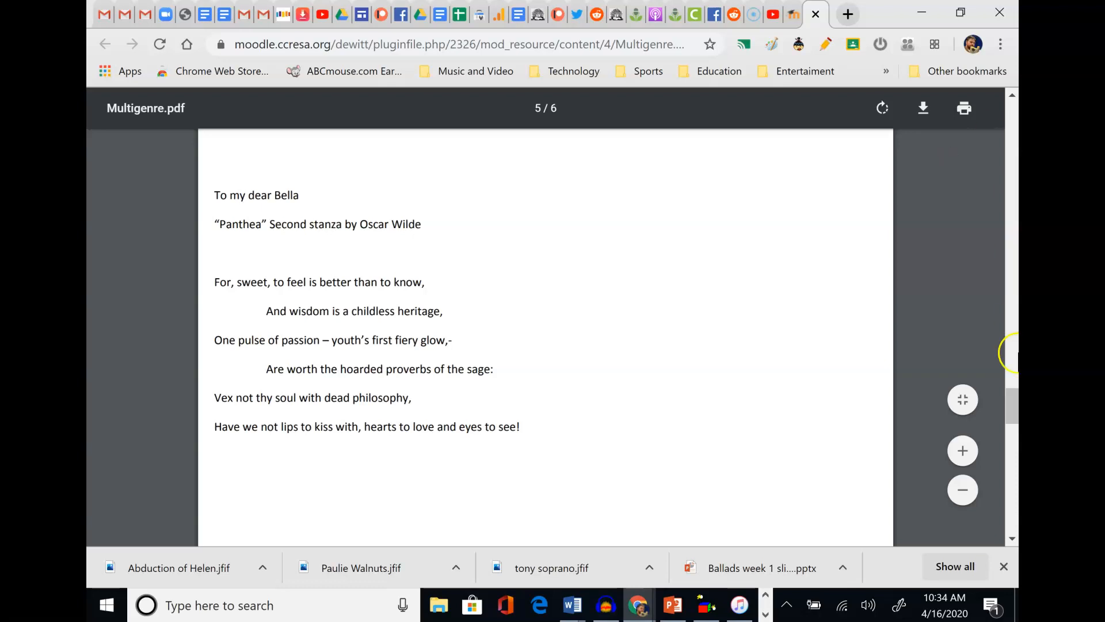
mouse_move(445, 320)
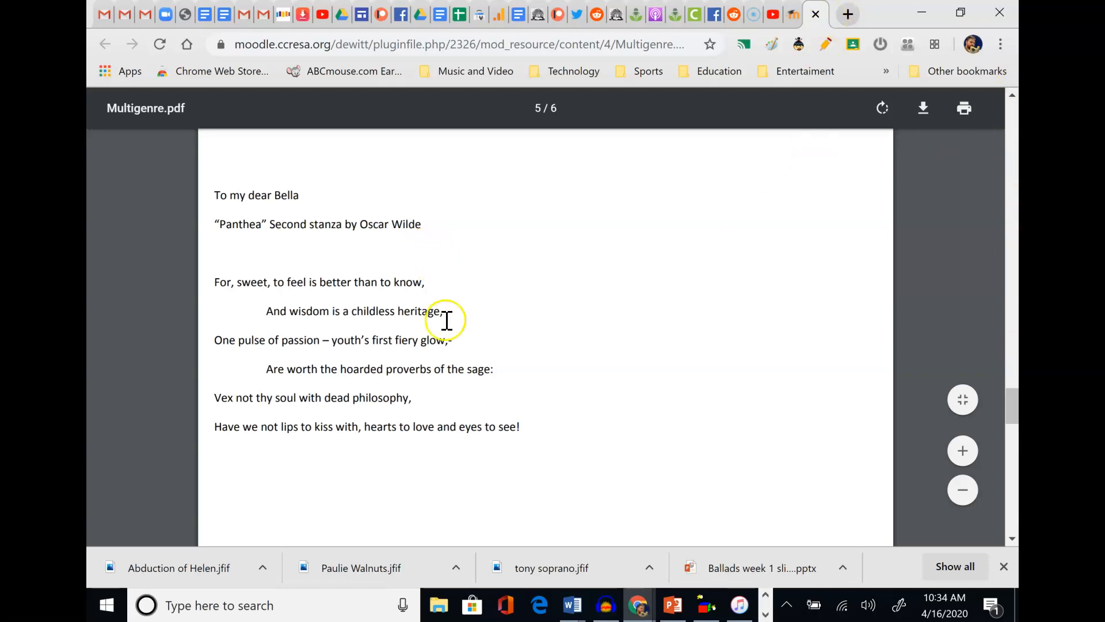
mouse_move(1012, 405)
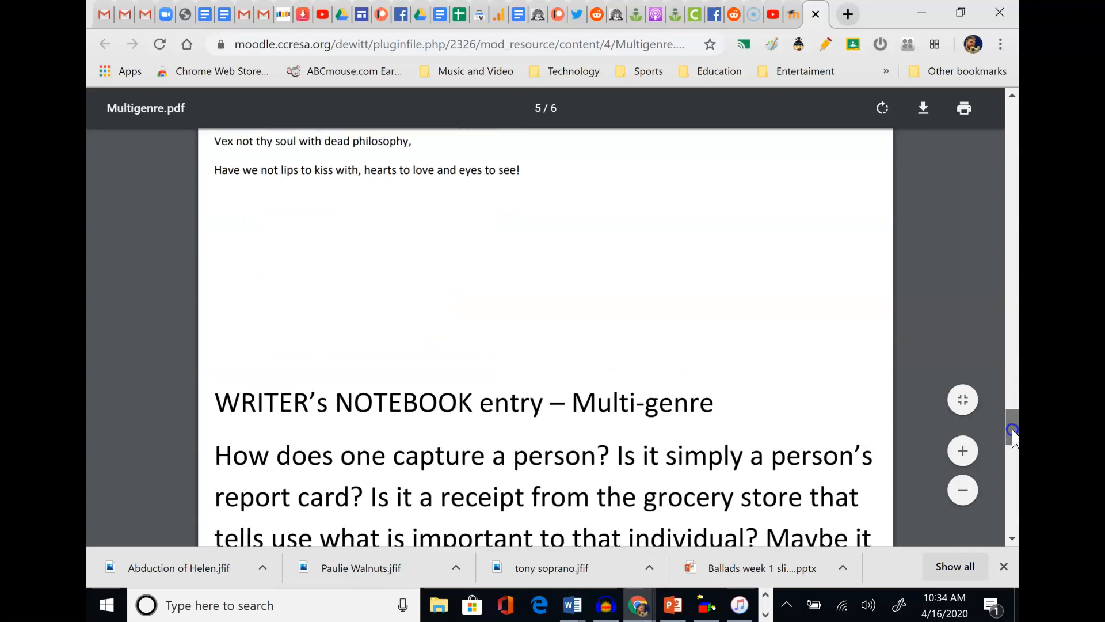
Scroll below the Wilde stanza to the Writer's Notebook multi-genre prompt
scroll(down, 3)
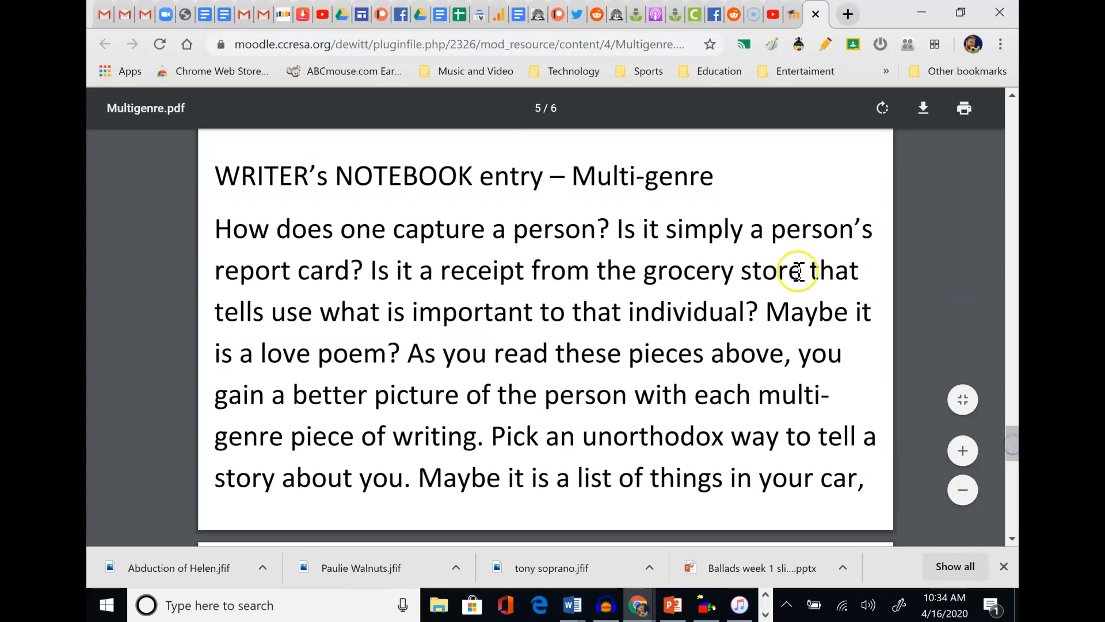
mouse_move(969, 228)
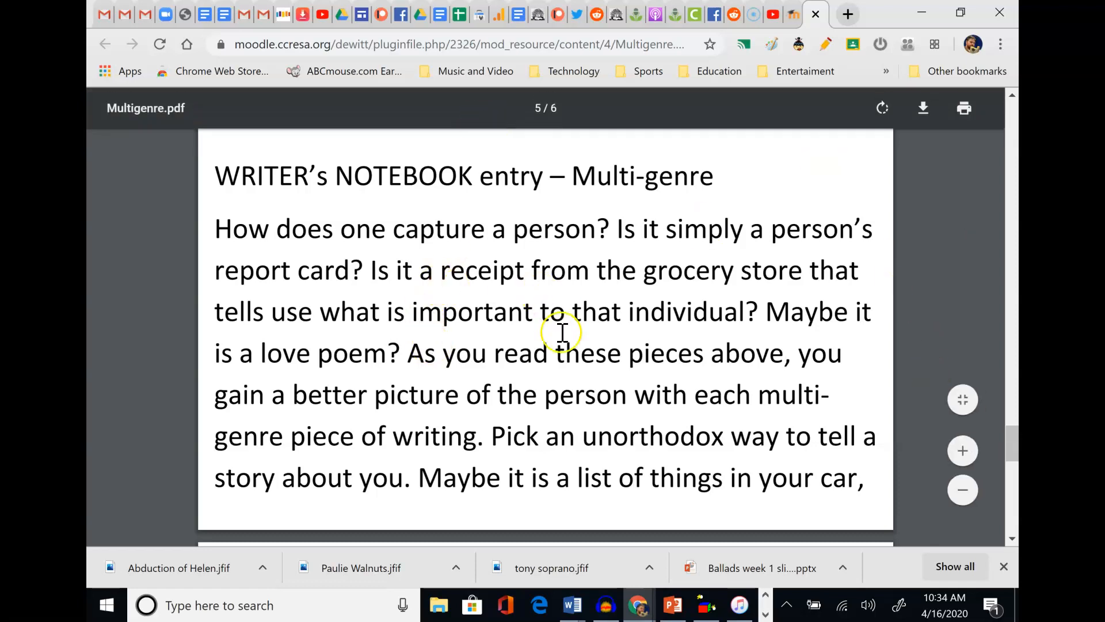
Scroll to page 6 of 6 showing the prompt's ending: pick TWO unorthodox ways to tell one story
scroll(down, 3)
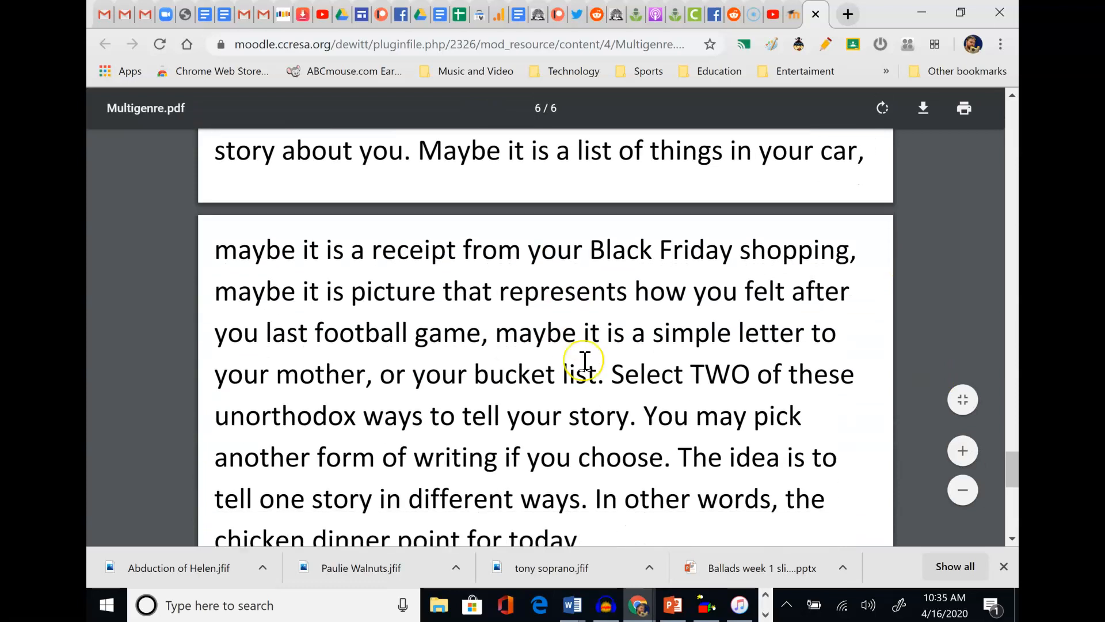
scroll(down, 3)
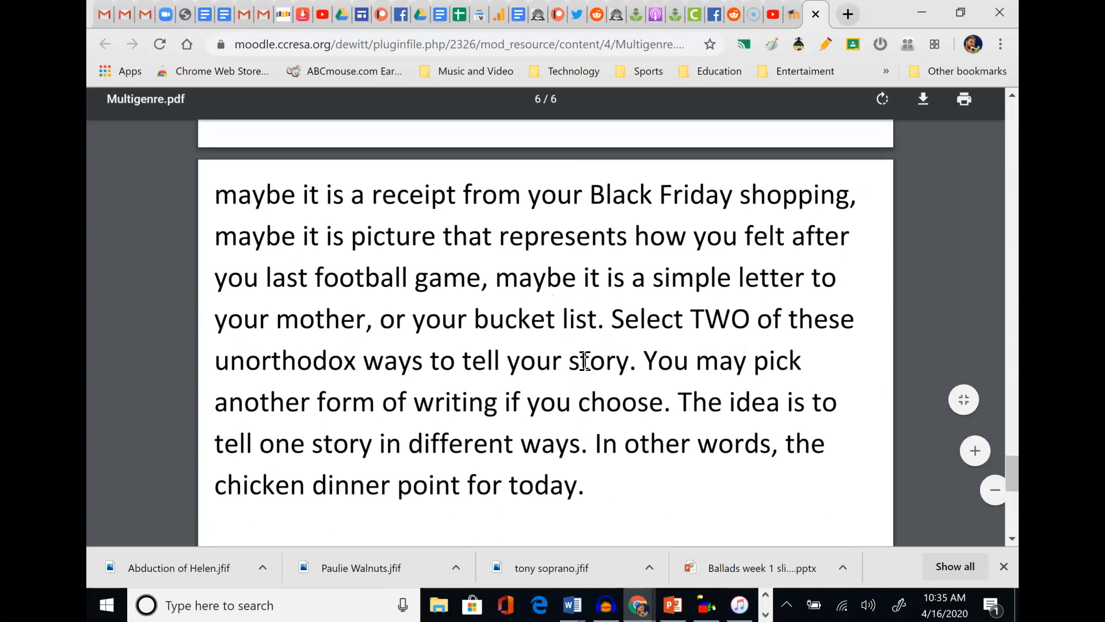
scroll(up, 3)
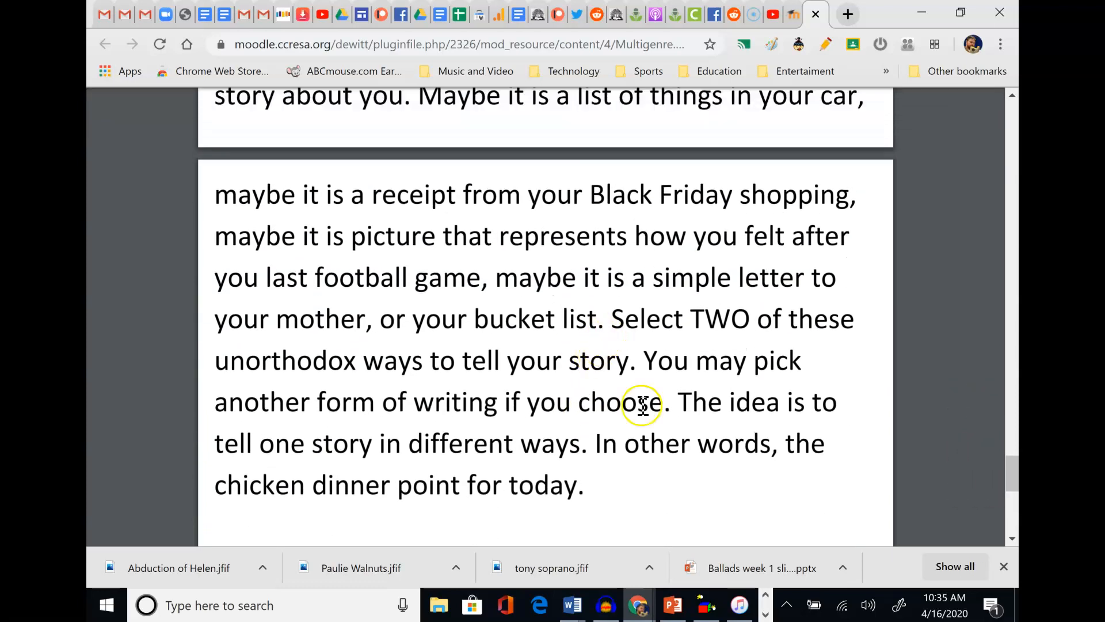
mouse_move(592, 214)
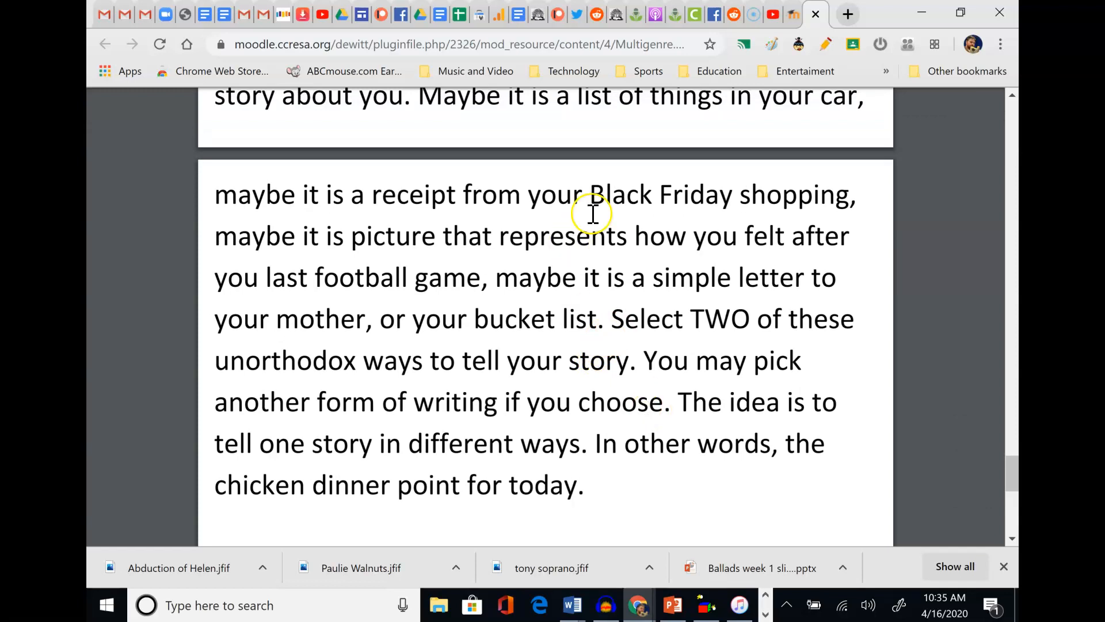
mouse_move(545, 205)
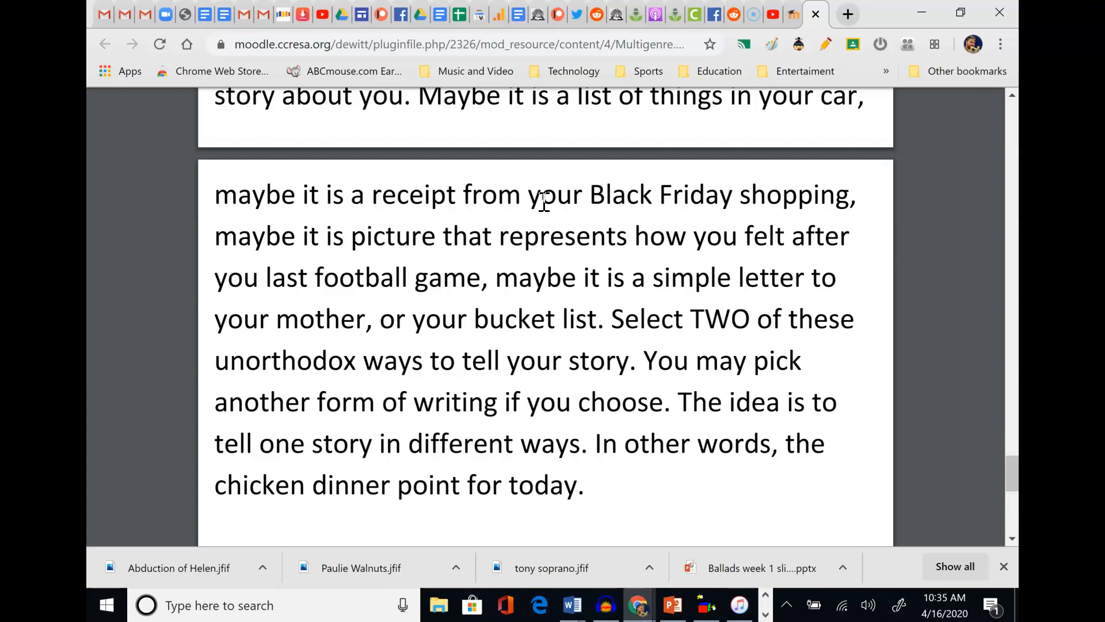
mouse_move(431, 95)
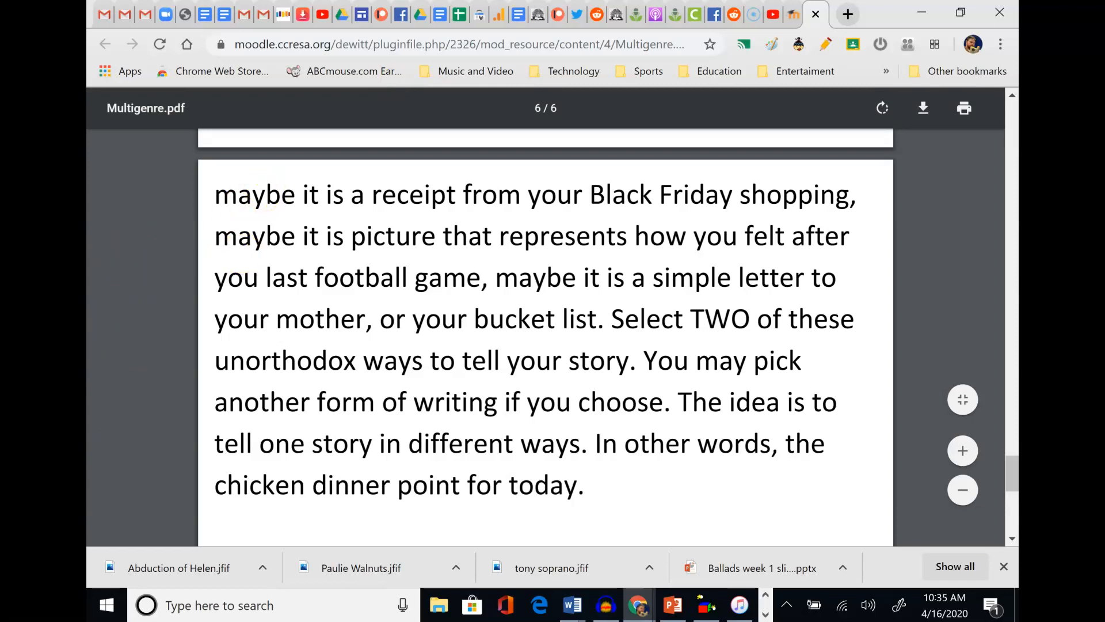
mouse_move(190, 283)
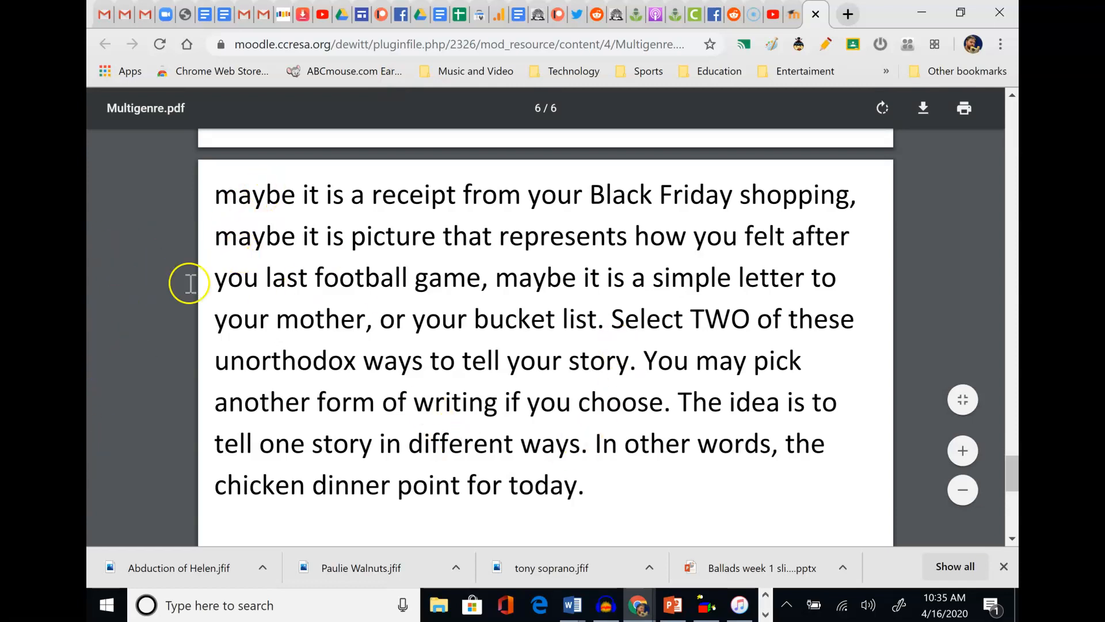
mouse_move(159, 335)
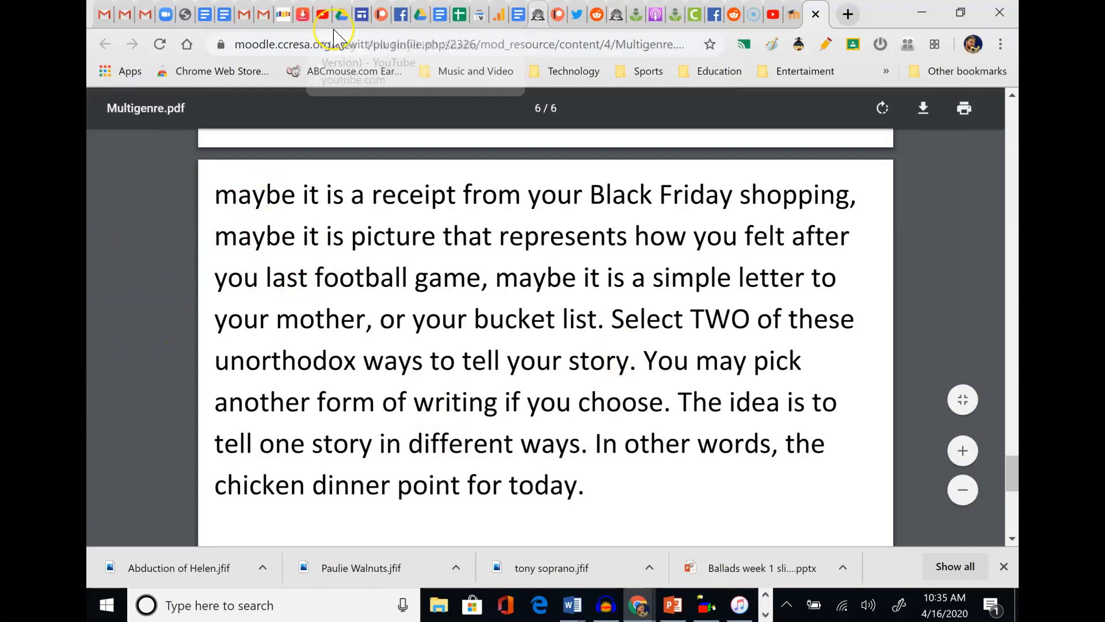
mouse_move(541, 289)
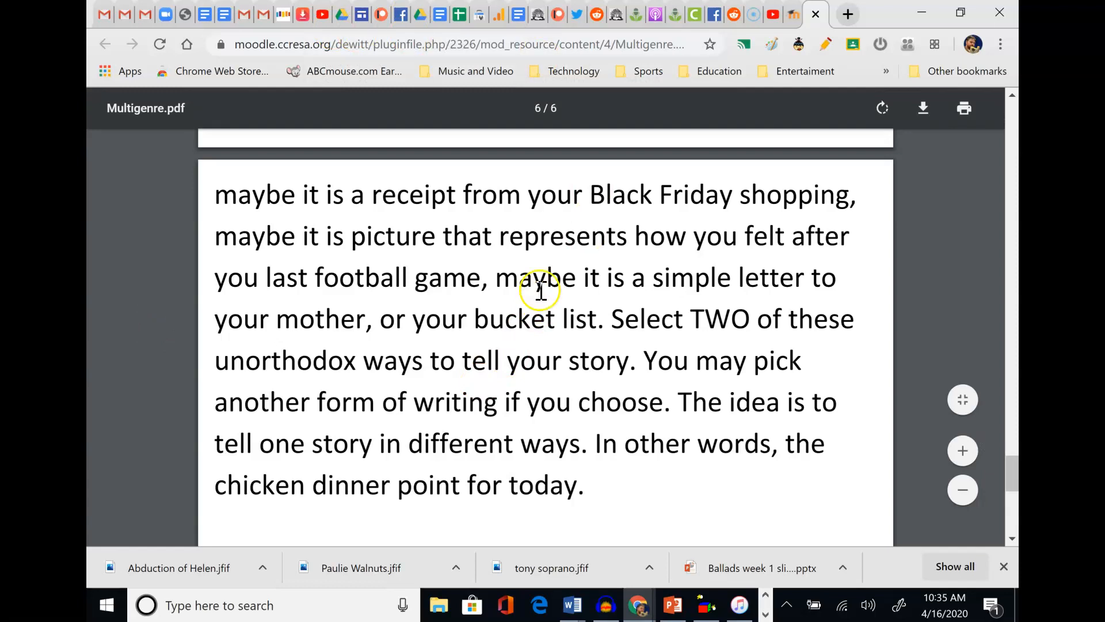